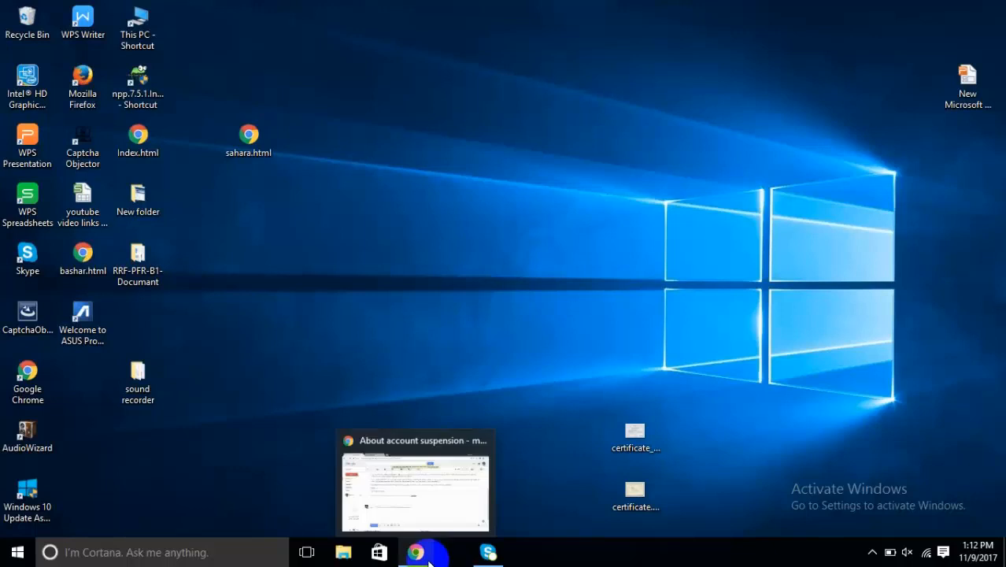
Step: Restore Chrome from the taskbar and switch to the Upwork My Job Feed tab
{"action": "left_click", "coordinate": [414, 480]}
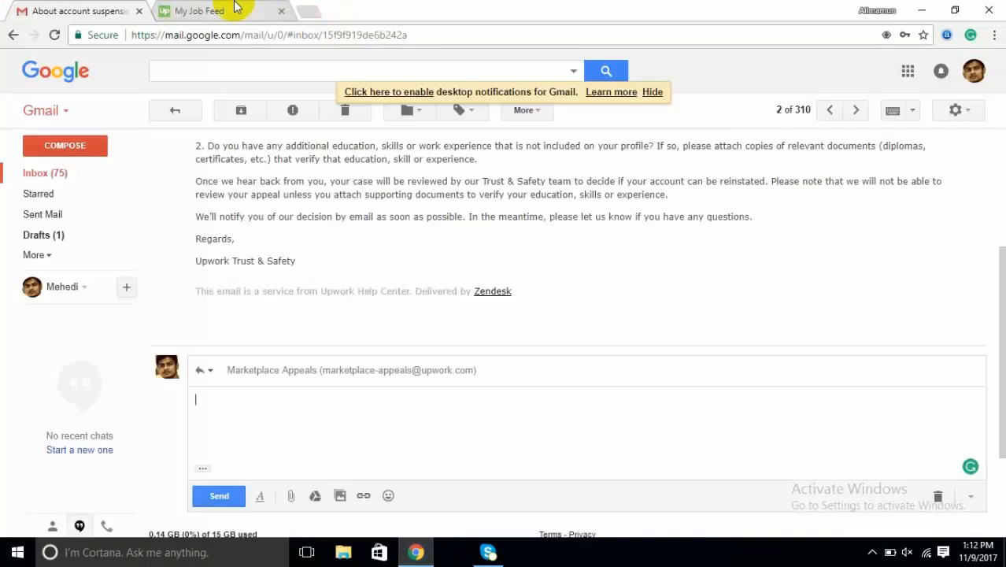
{"action": "left_click", "coordinate": [197, 10]}
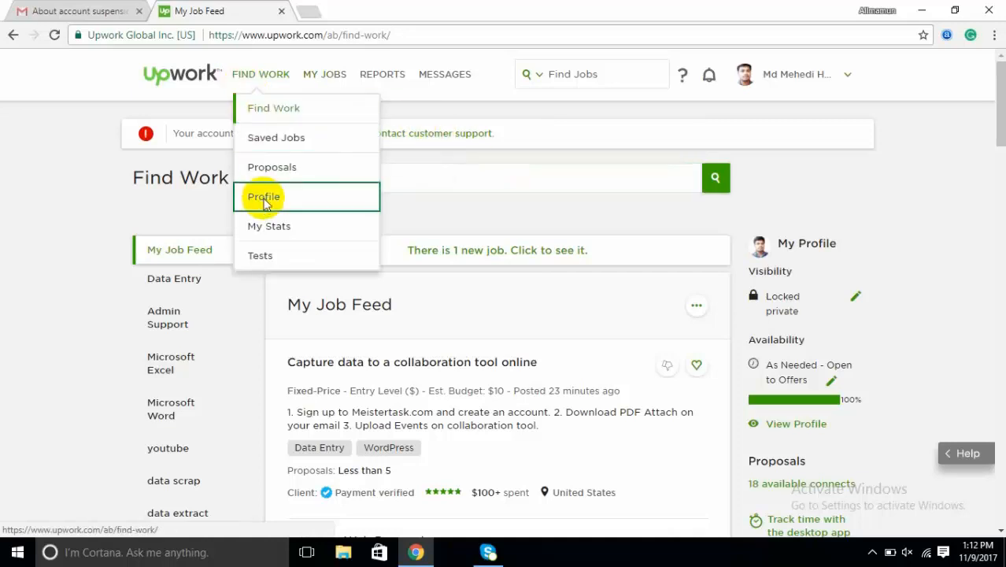
{"action": "left_click", "coordinate": [264, 196]}
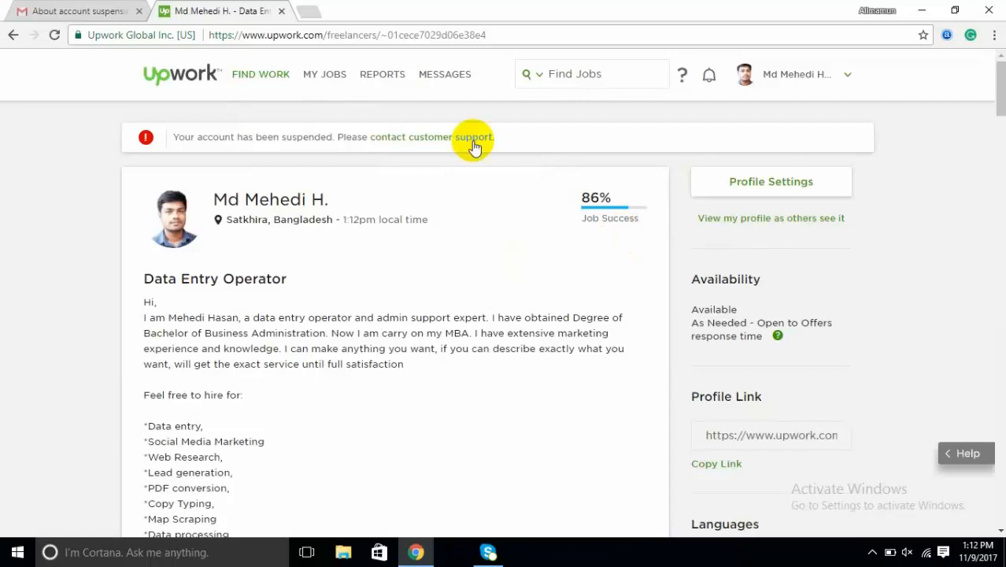
{"action": "left_click", "coordinate": [261, 74]}
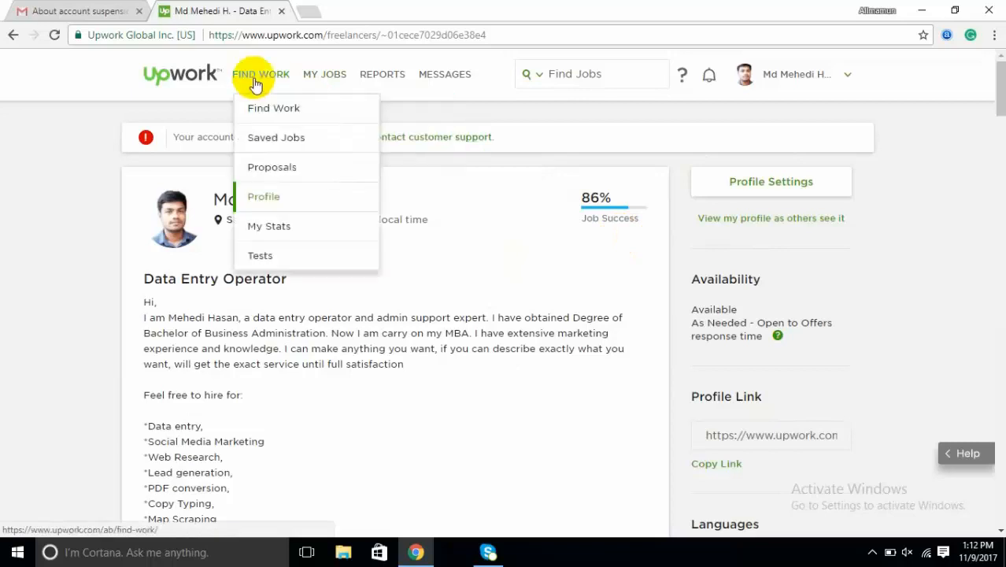
{"action": "mouse_move", "coordinate": [280, 118]}
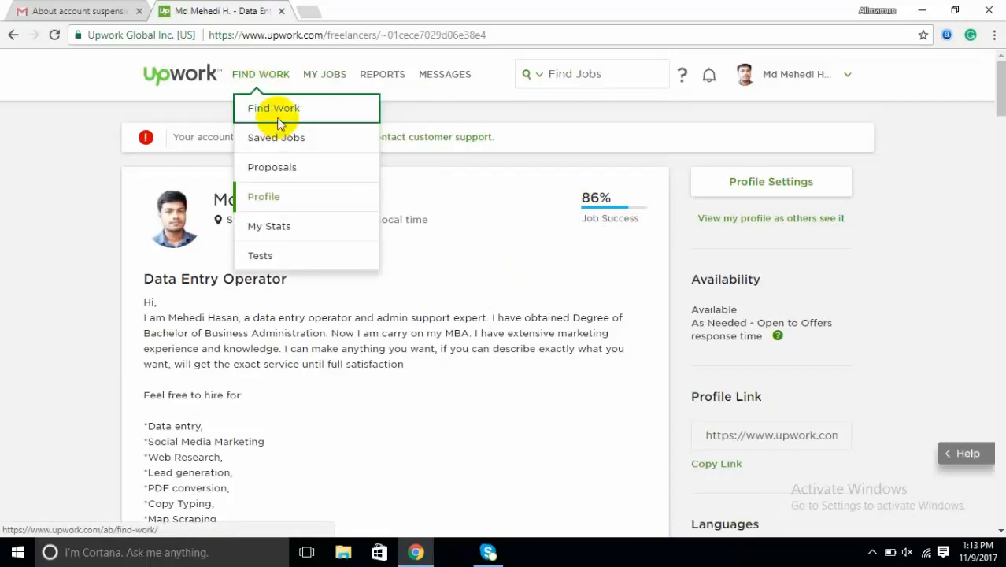
{"action": "left_click", "coordinate": [274, 108]}
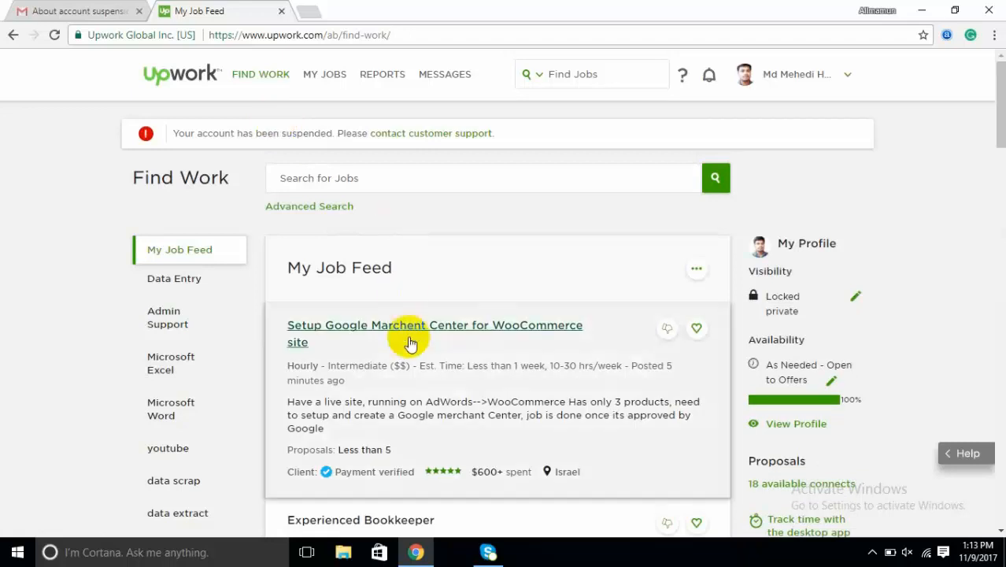
Step: Open the WooCommerce Google Merchant Center job and start its proposal in a new tab
{"action": "left_click", "coordinate": [434, 325]}
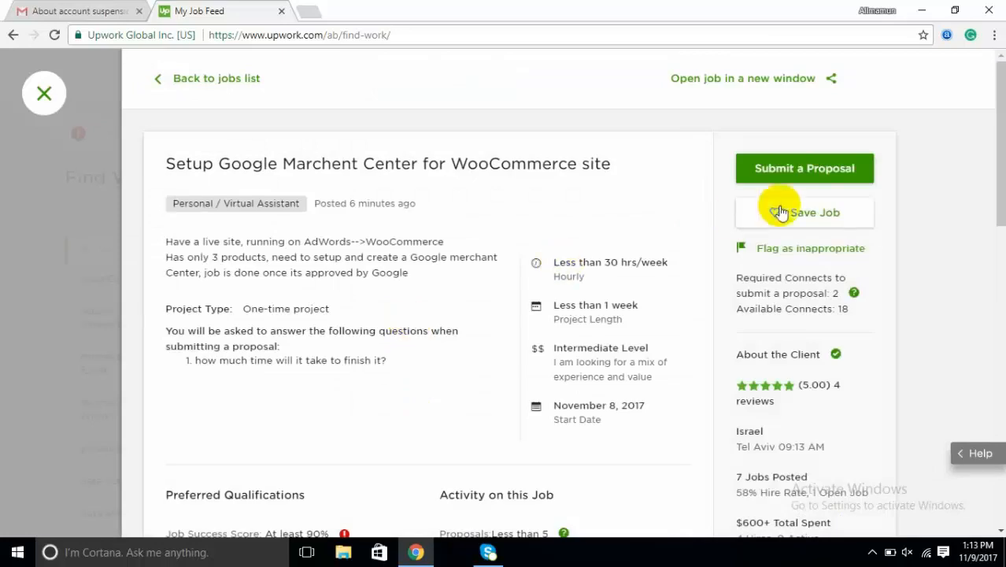
{"action": "left_click", "coordinate": [803, 167]}
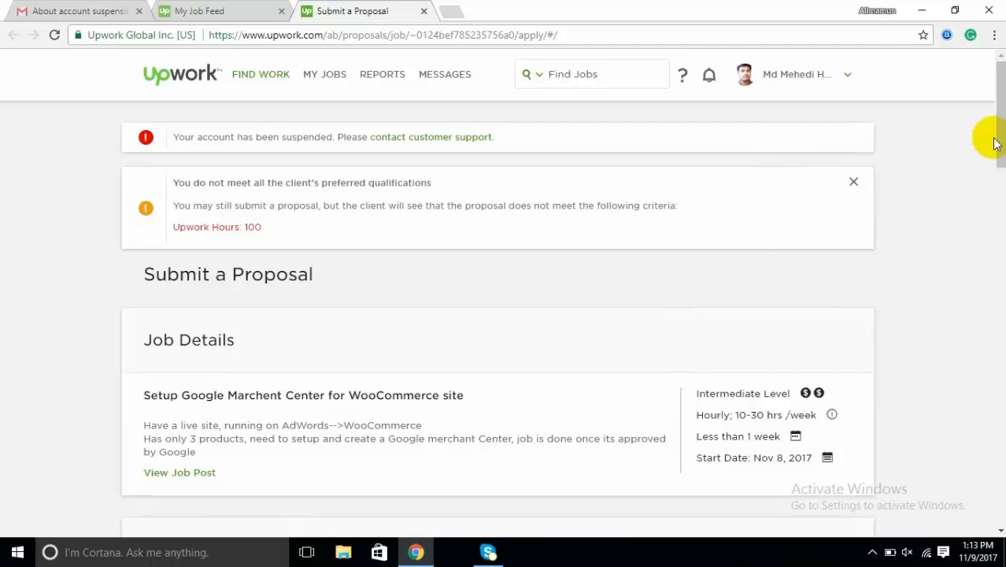
Step: Type a placeholder cover letter and submit the WooCommerce proposal, which Upwork fails to save
{"action": "scroll", "scroll_direction": "down", "scroll_amount": 3}
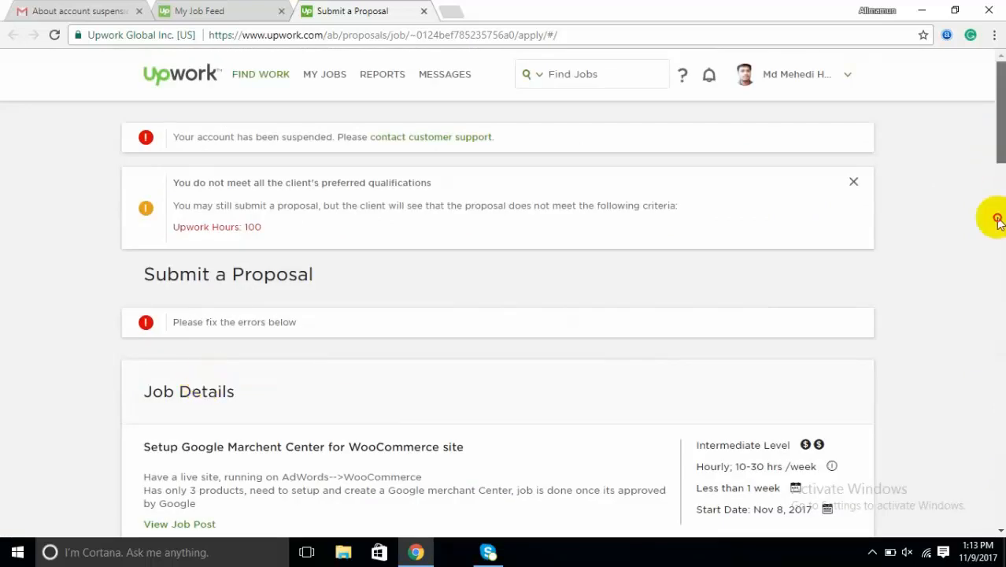
{"action": "scroll", "scroll_direction": "down", "scroll_amount": 3}
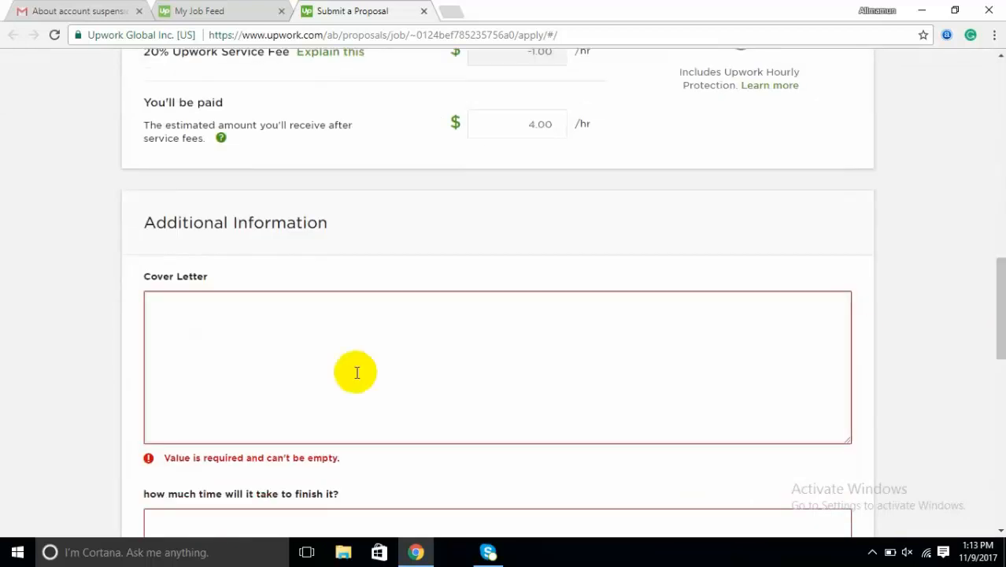
{"action": "type", "text": "oei;rhgslfgvrbeaihu;fer oi"}
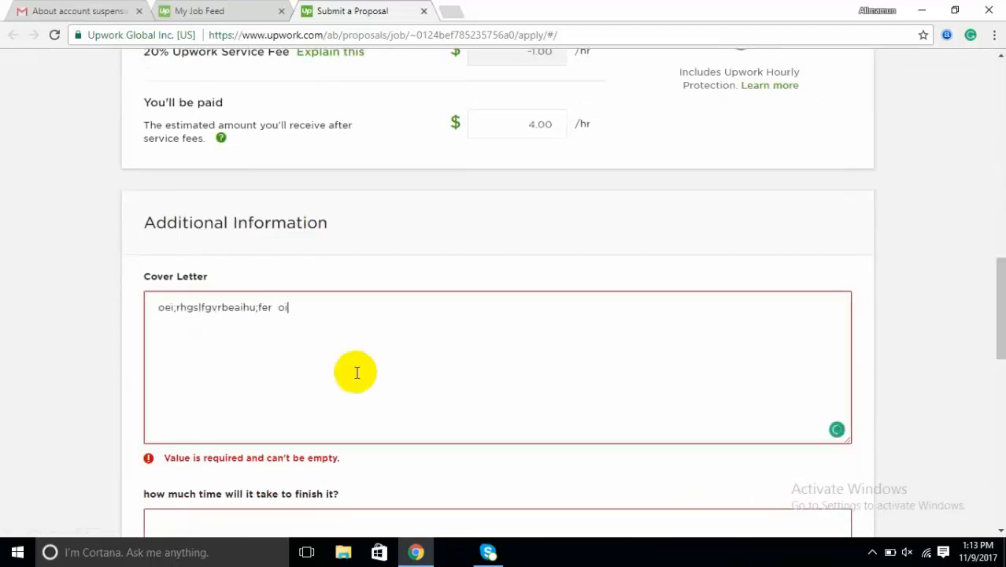
{"action": "type", "text": "oirfoe8aroai ugriha iauroiah vaiuahv'o a'oiahr"}
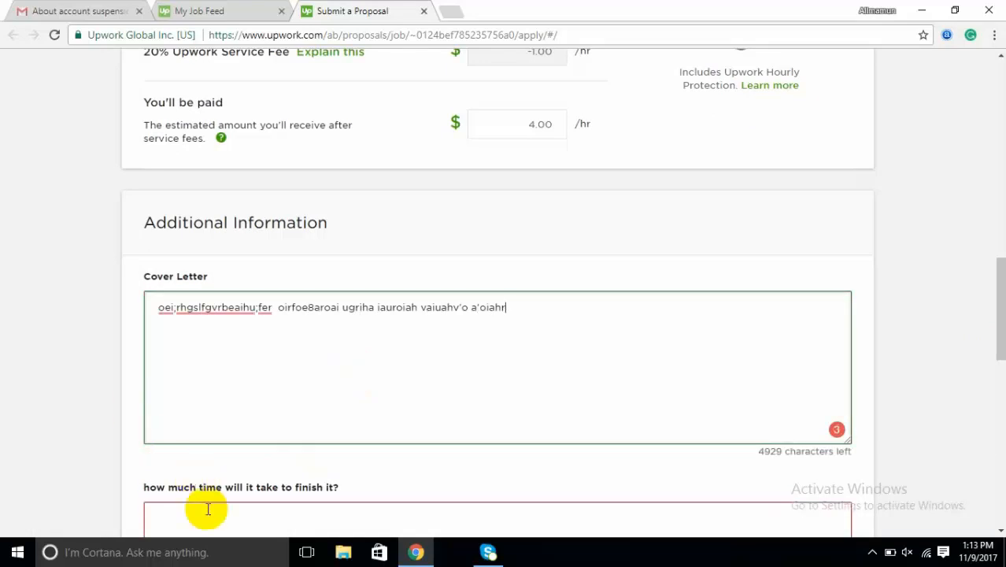
{"action": "type", "text": "ajrkgfayiuhkaihrg'oae[rf"}
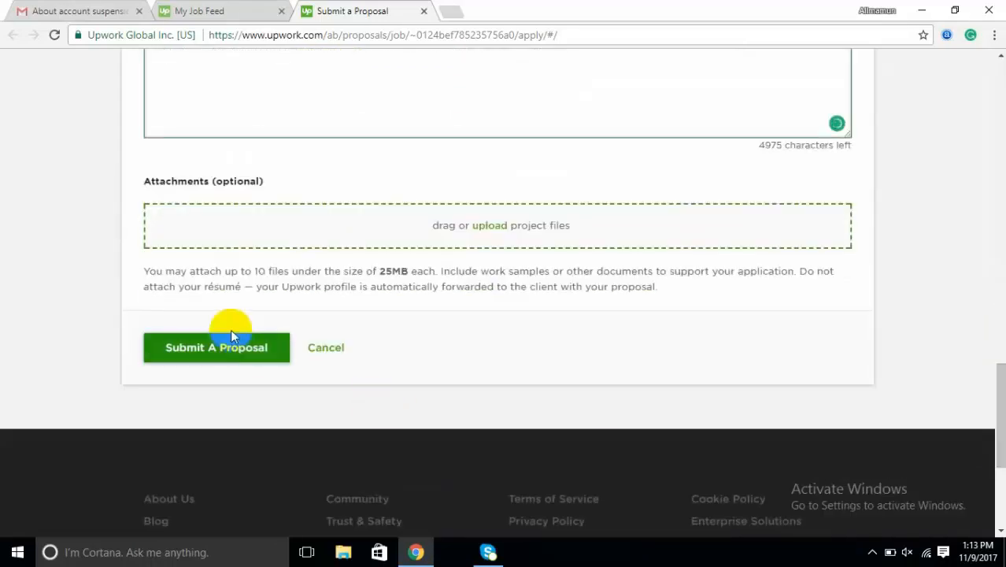
{"action": "left_click", "coordinate": [216, 347]}
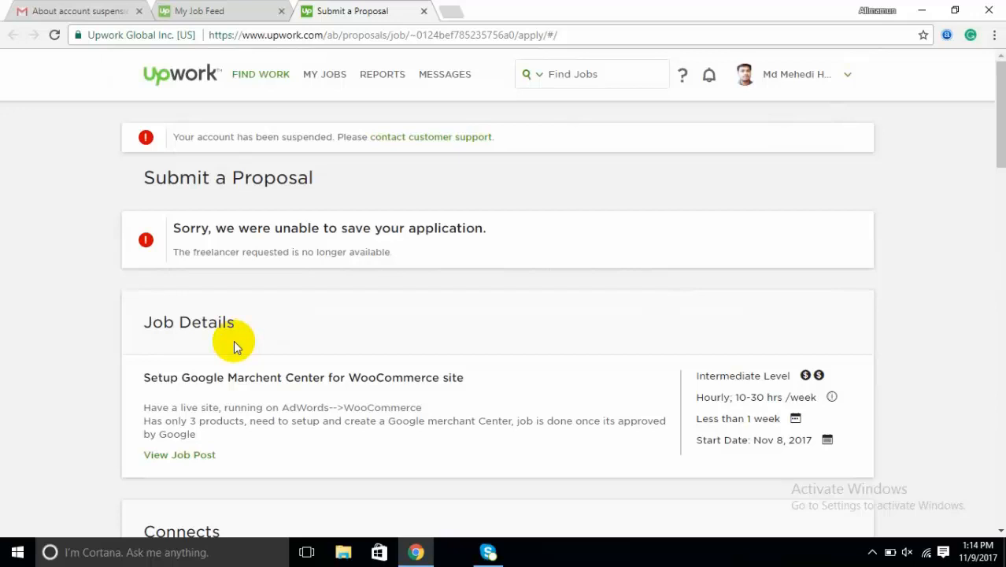
{"action": "mouse_move", "coordinate": [390, 246]}
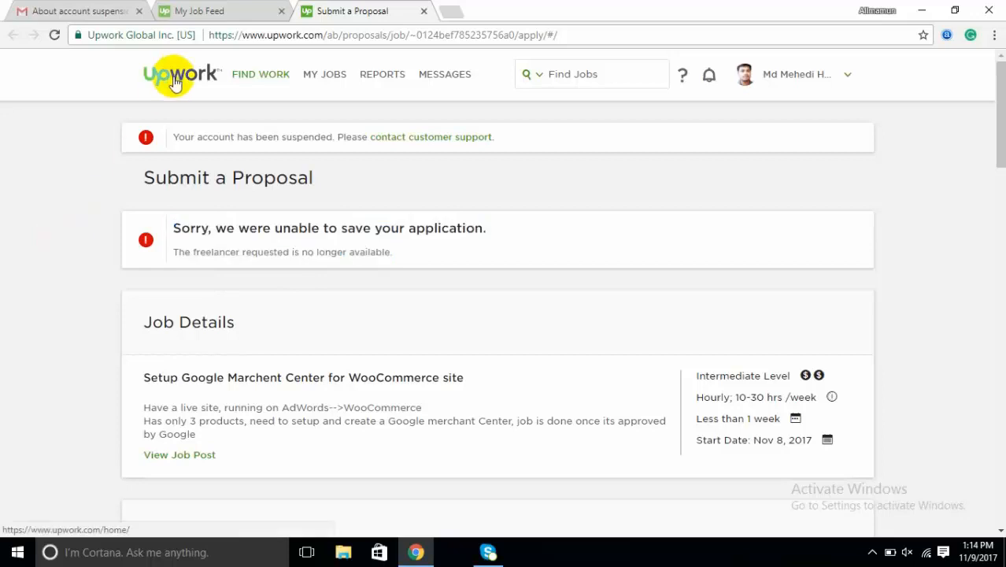
Step: Return to Gmail and open the Upwork Help Center account suspension notice
{"action": "left_click", "coordinate": [181, 74]}
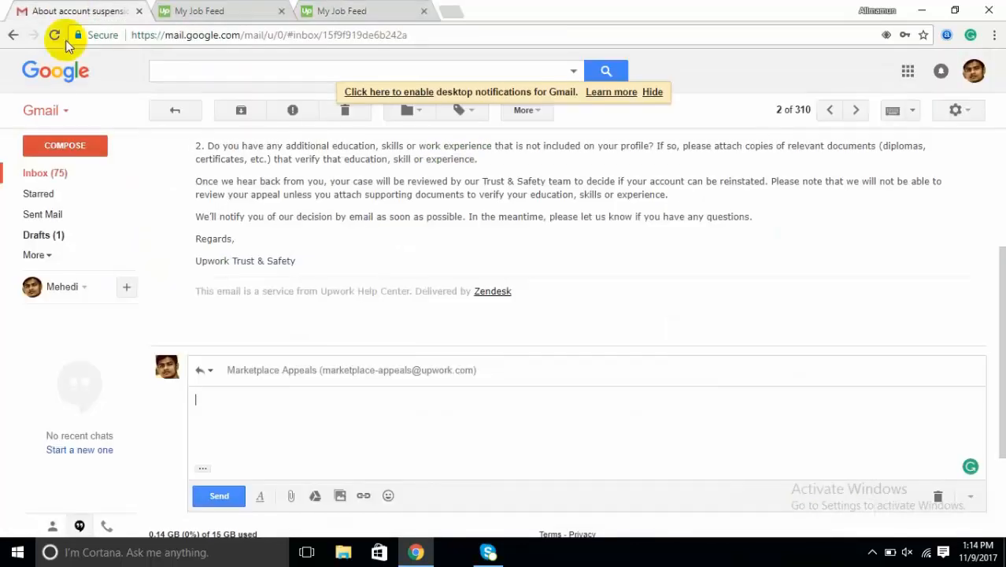
{"action": "left_click", "coordinate": [35, 173]}
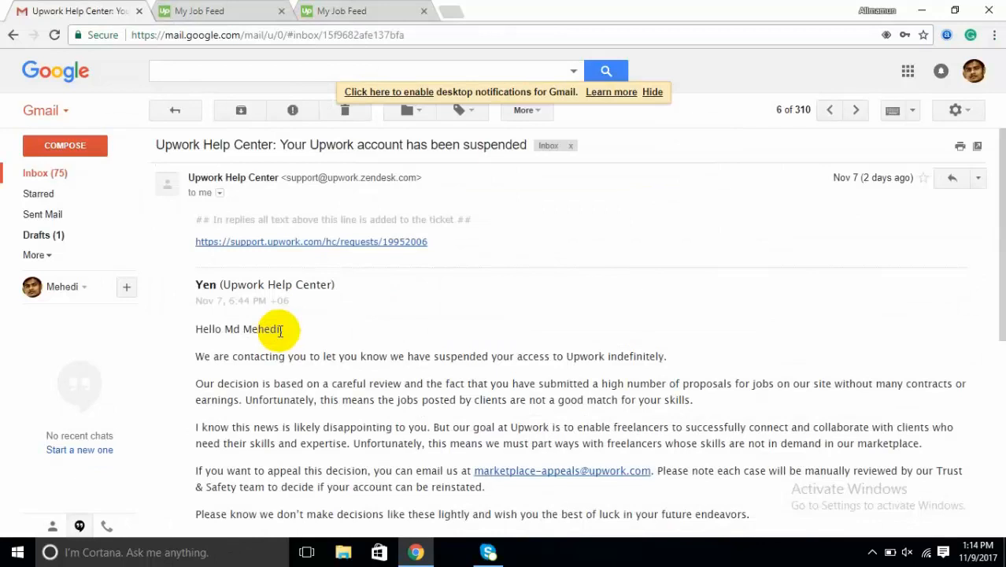
{"action": "mouse_move", "coordinate": [987, 228]}
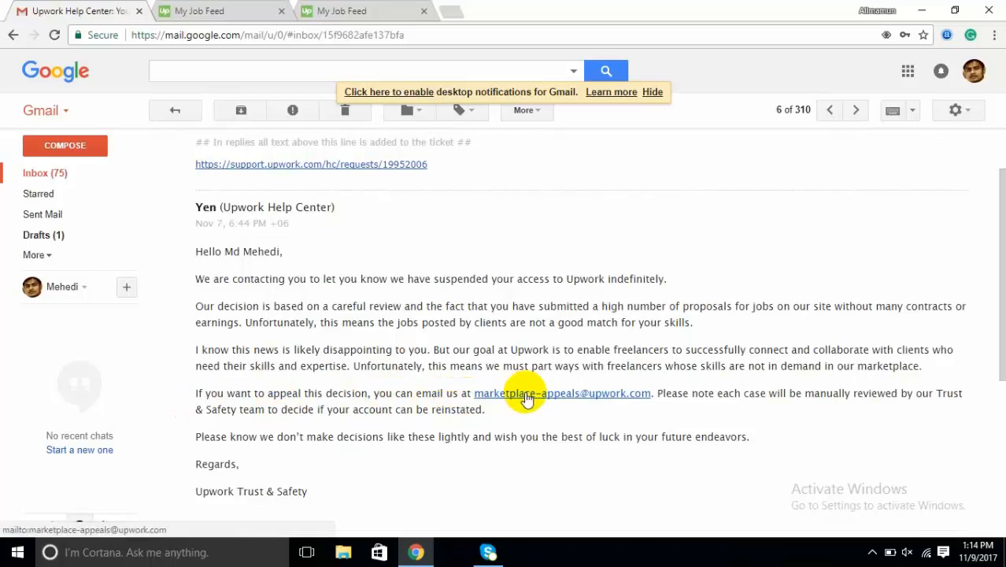
Step: Start a new email to the appeals address with subject 'About account suspension'
{"action": "left_click", "coordinate": [562, 393]}
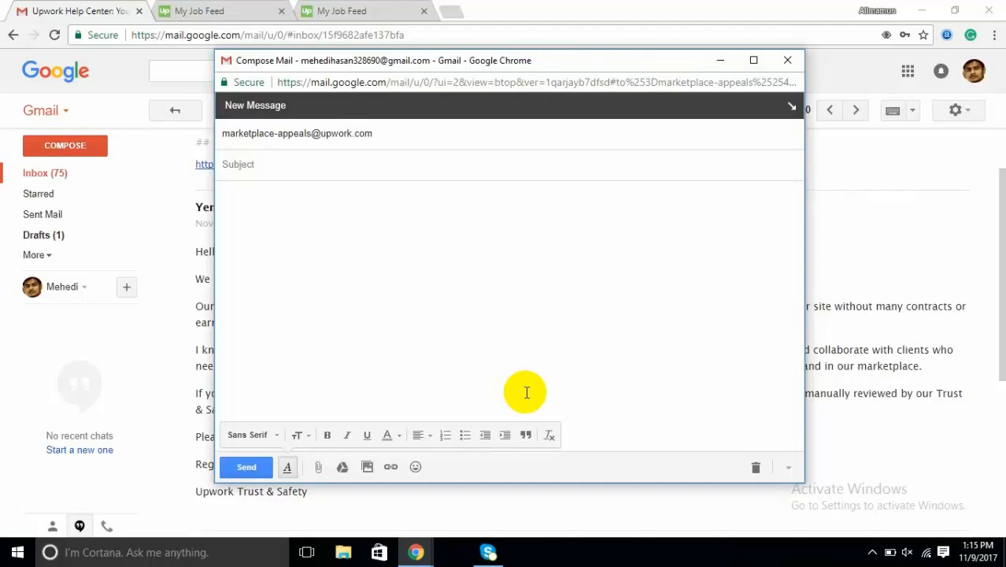
{"action": "type", "text": "About"}
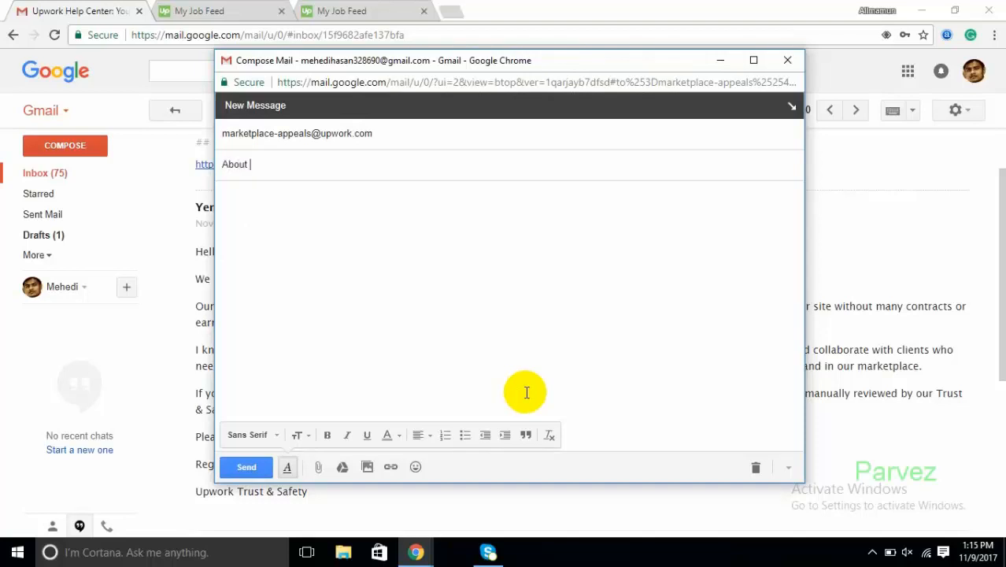
{"action": "type", "text": "accout"}
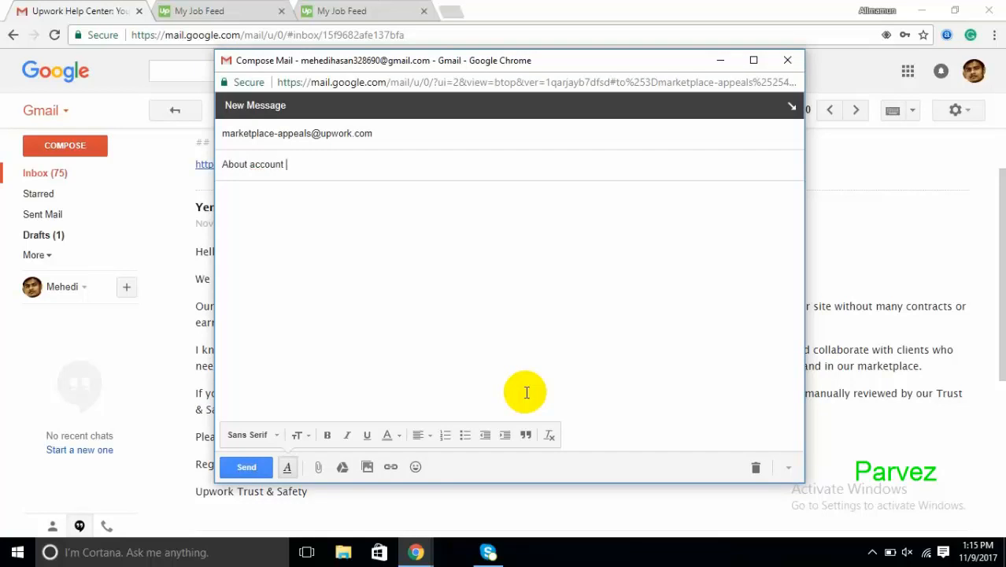
{"action": "type", "text": "suspensio"}
{"action": "left_click", "coordinate": [510, 303]}
{"action": "type", "text": "I am co"}
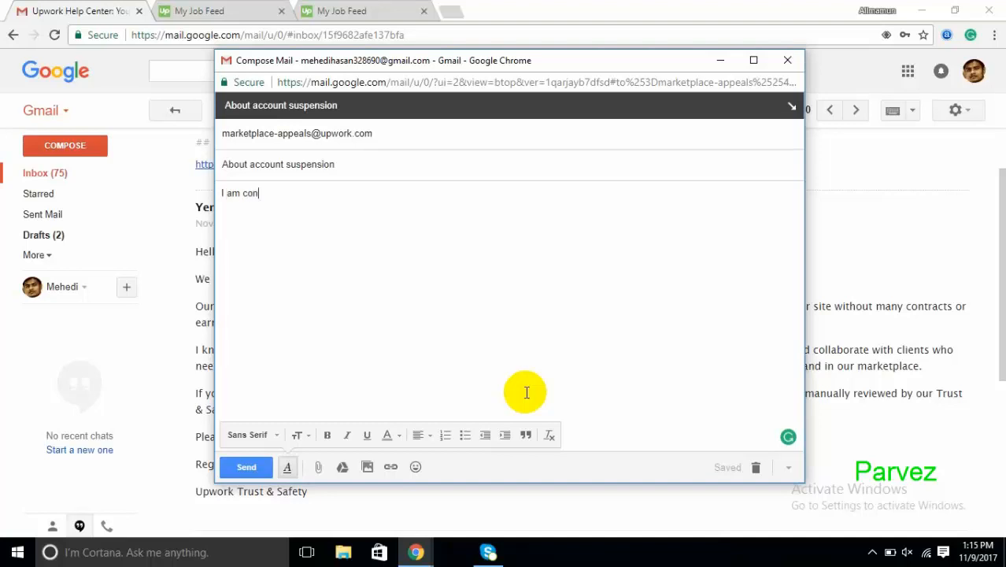
{"action": "type", "text": "necti"}
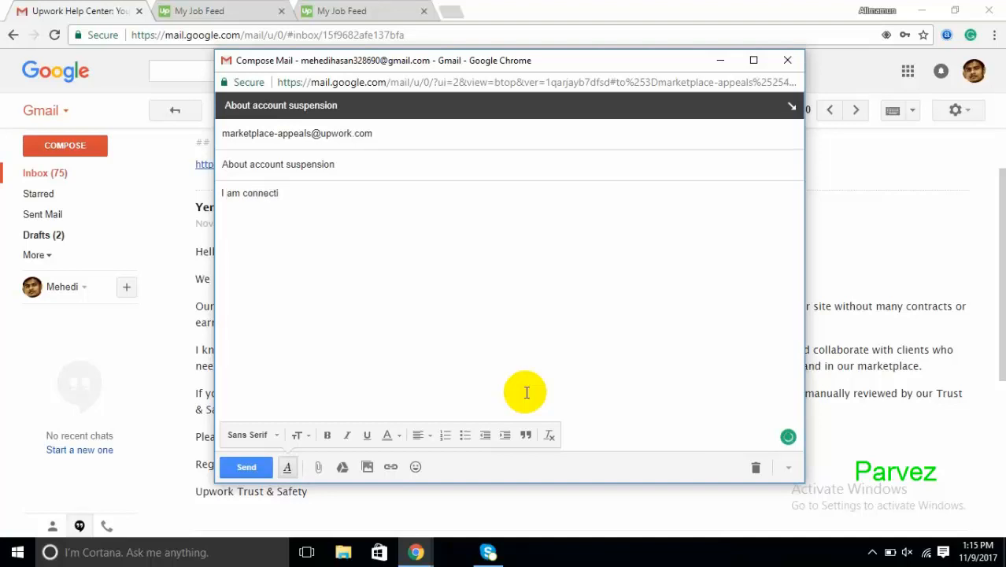
{"action": "type", "text": "ng"}
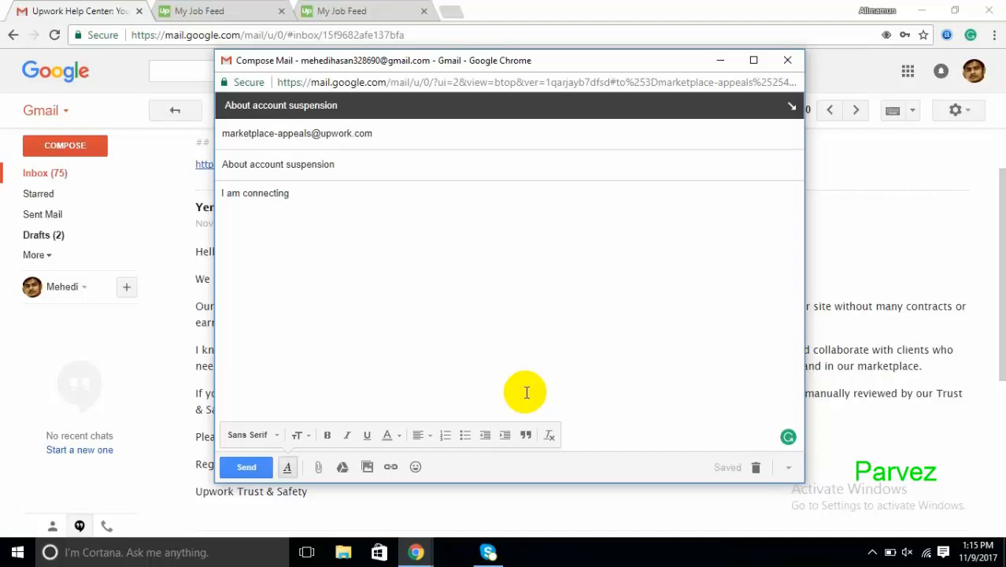
Step: Write the body about an important matter concerning the account suspension
{"action": "type", "text": "for an"}
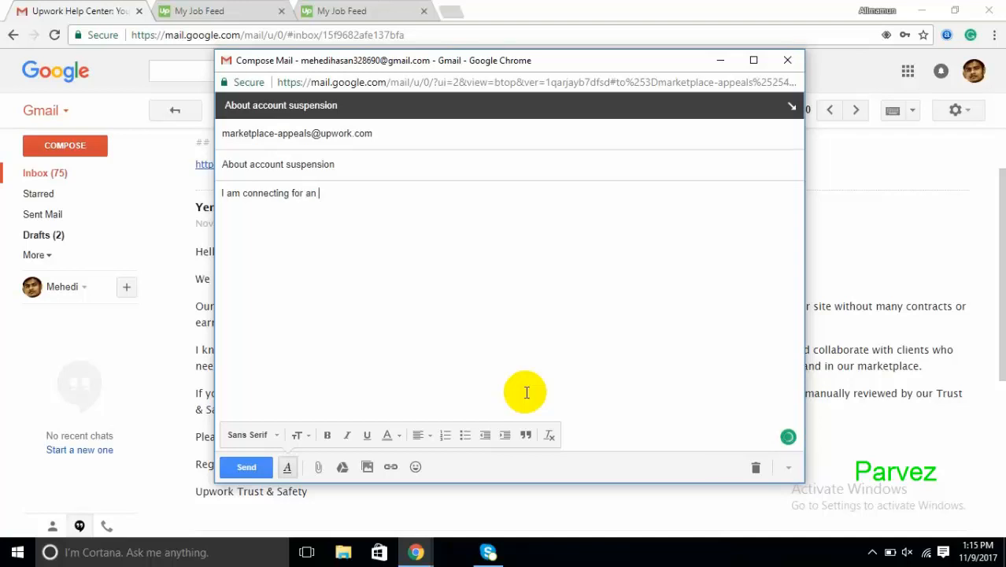
{"action": "type", "text": "important"}
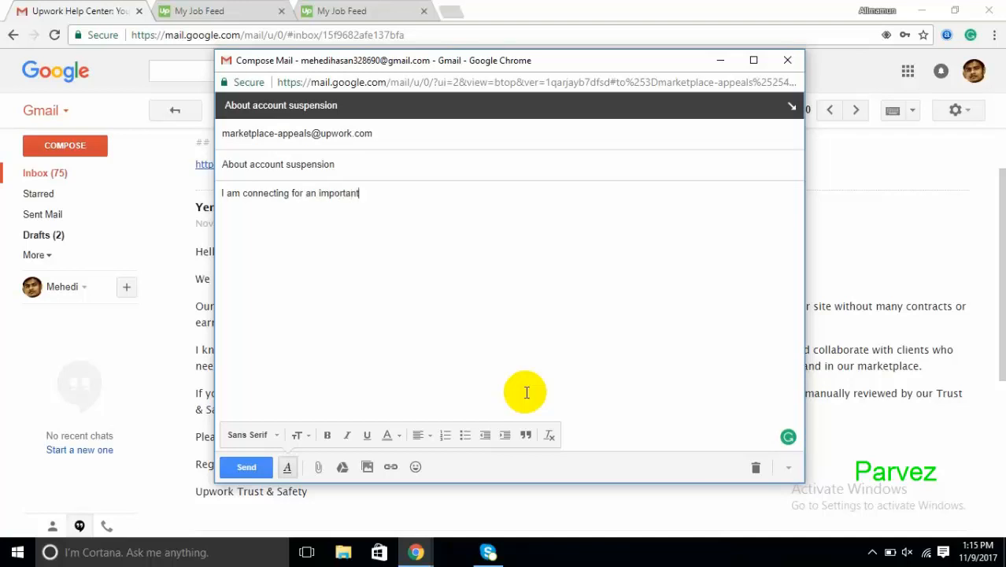
{"action": "type", "text": "thing"}
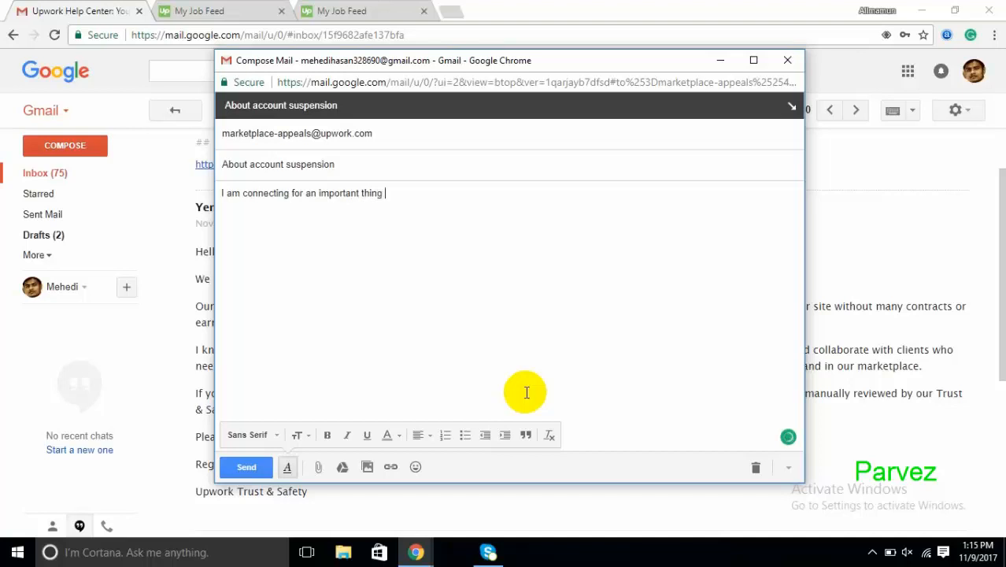
{"action": "type", "text": "that is about my"}
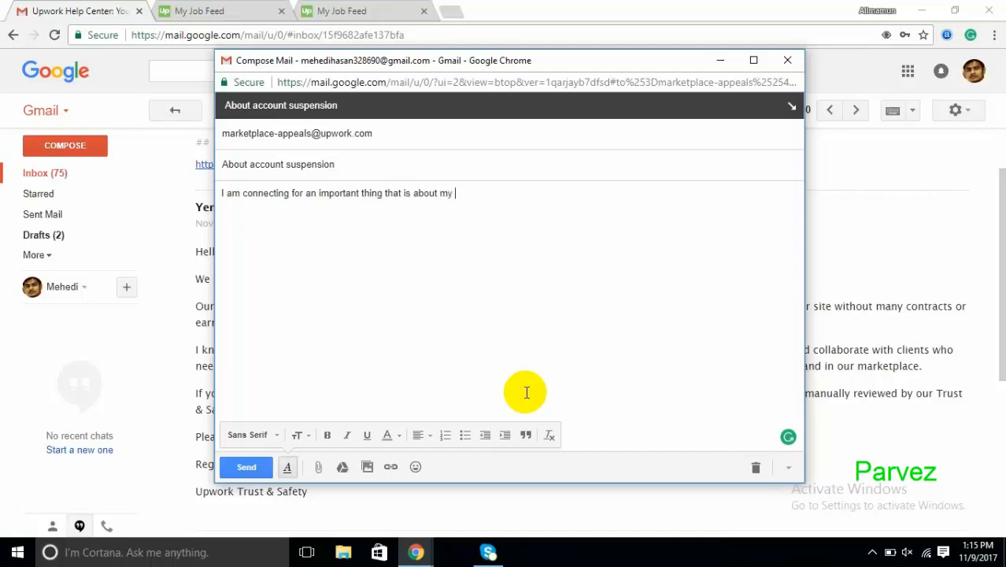
{"action": "type", "text": "account"}
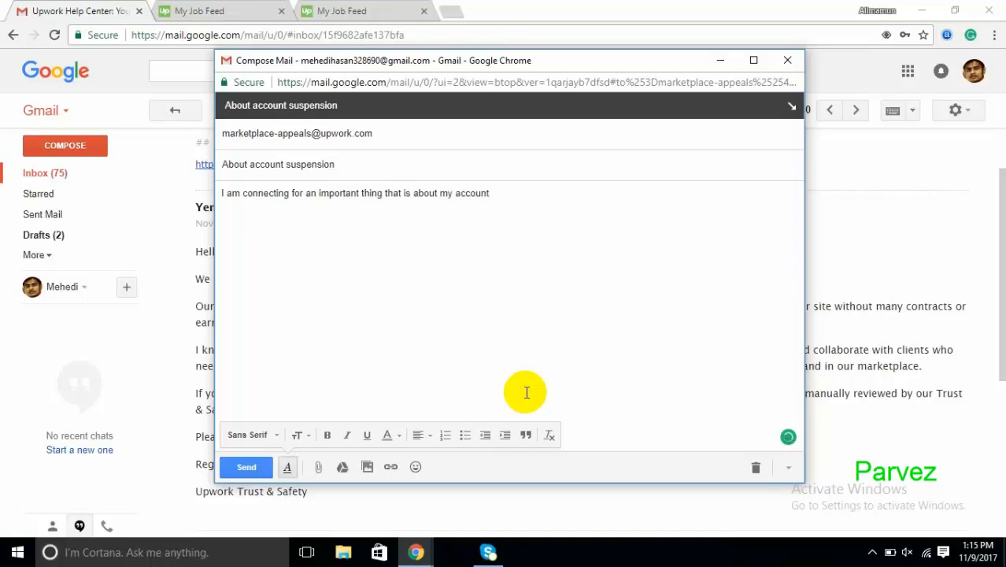
{"action": "type", "text": "sus"}
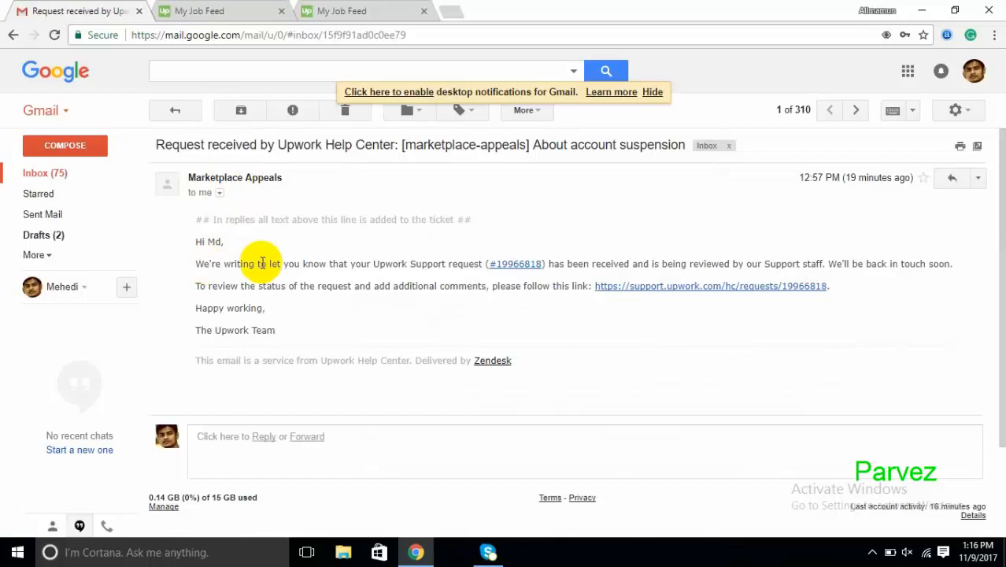
{"action": "mouse_move", "coordinate": [650, 319]}
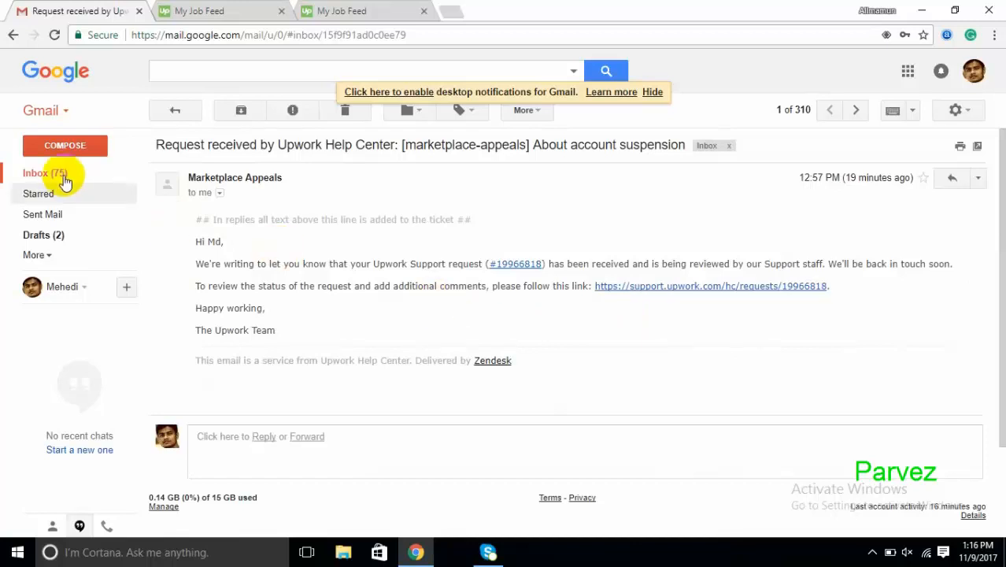
Step: Open the 'About account suspension' thread and scroll to Trust & Safety's two questions
{"action": "left_click", "coordinate": [35, 173]}
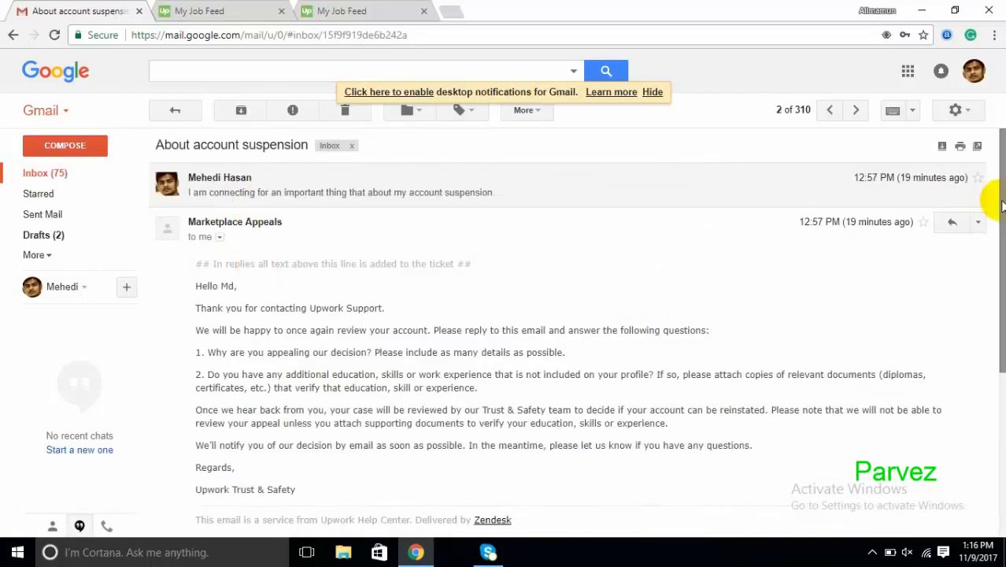
{"action": "scroll", "scroll_direction": "down", "scroll_amount": 3}
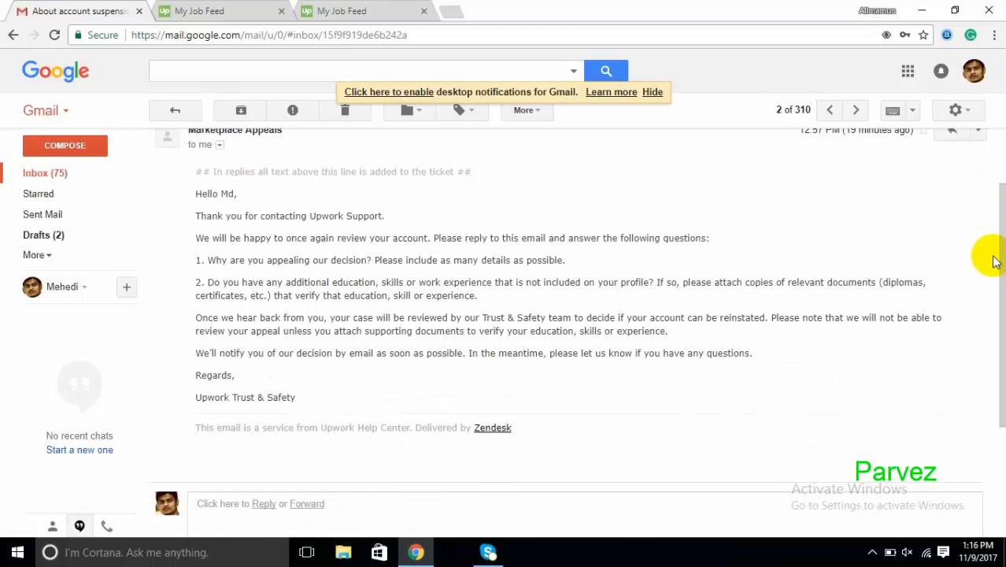
{"action": "mouse_move", "coordinate": [349, 238]}
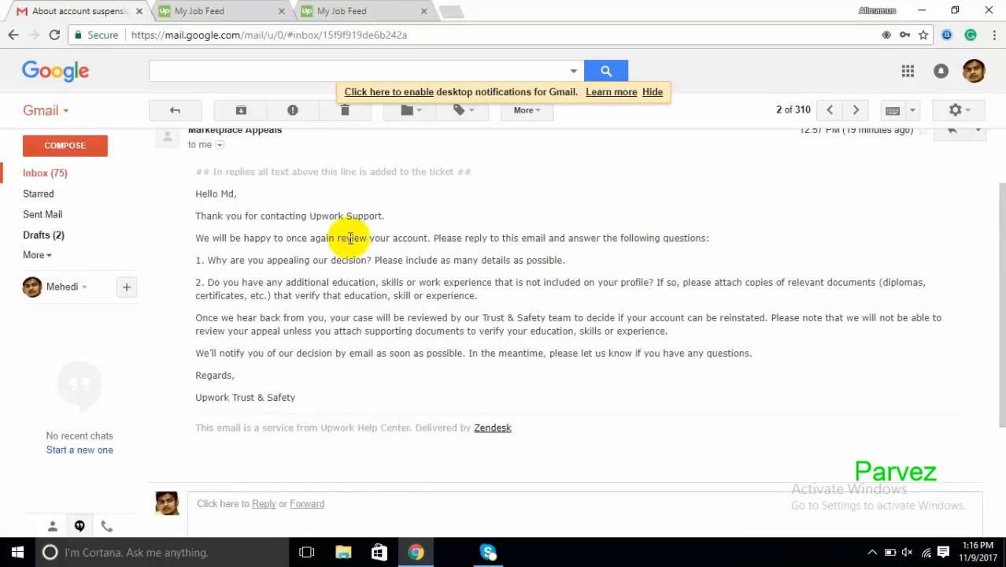
{"action": "mouse_move", "coordinate": [354, 254]}
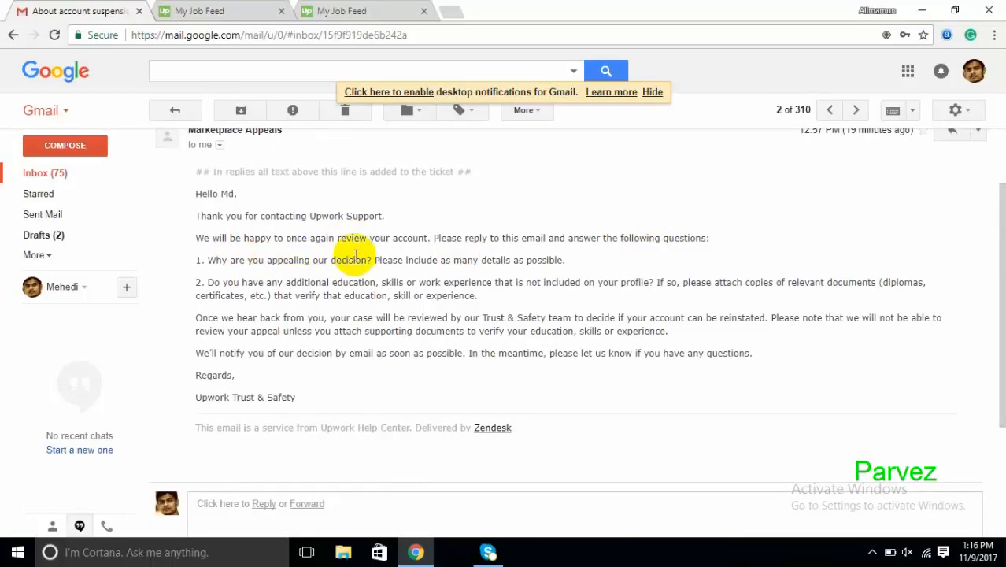
{"action": "mouse_move", "coordinate": [504, 240]}
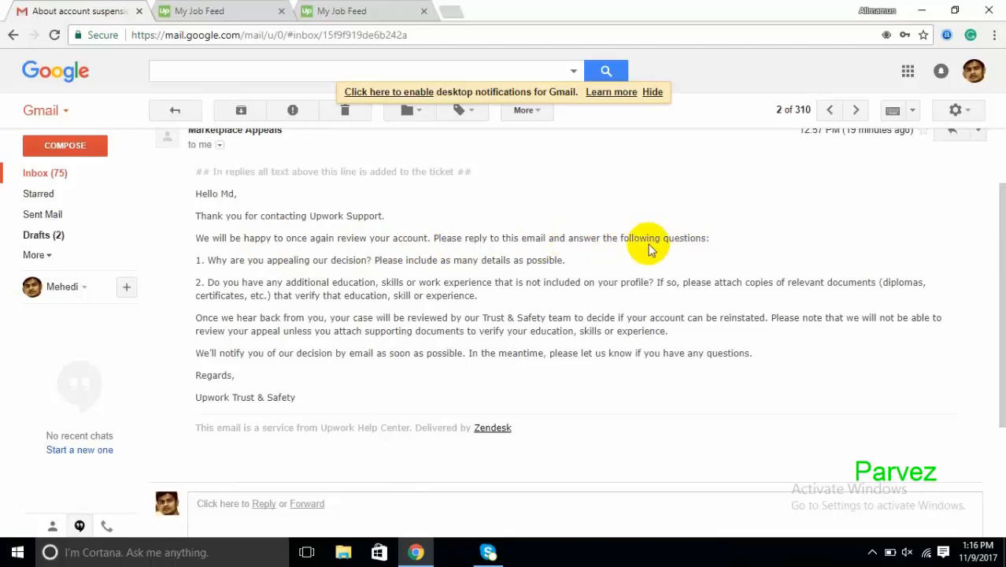
{"action": "mouse_move", "coordinate": [287, 264]}
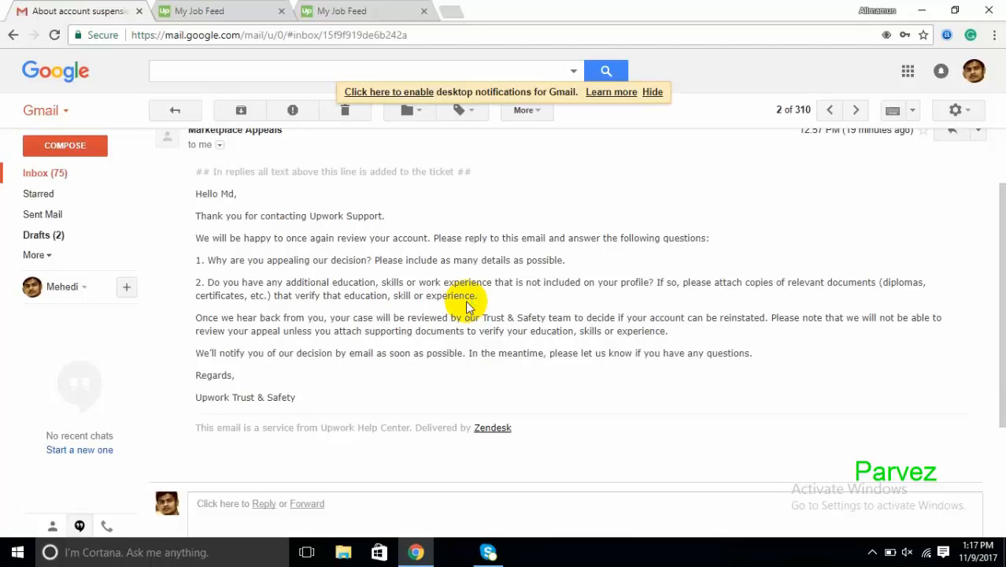
{"action": "mouse_move", "coordinate": [355, 435]}
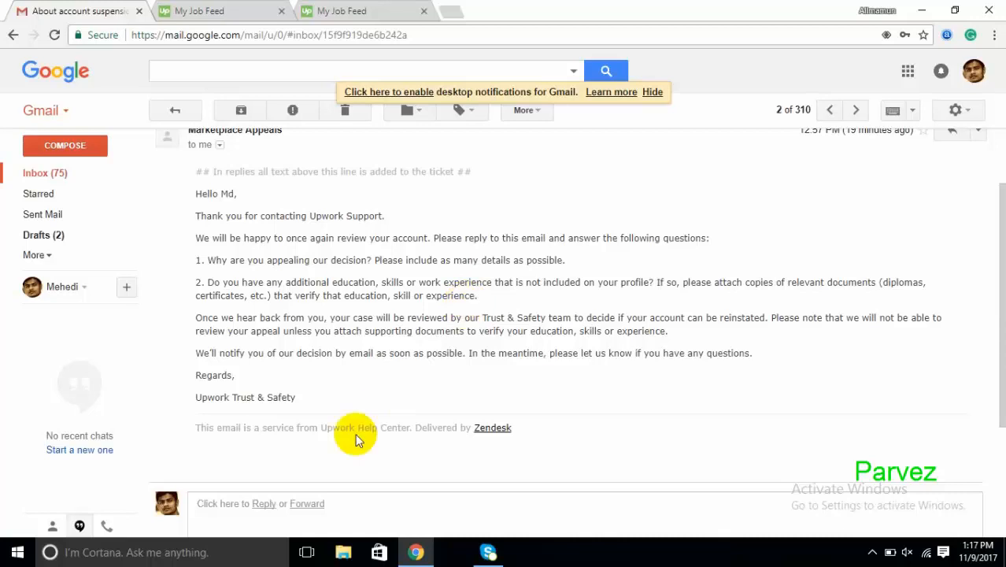
{"action": "mouse_move", "coordinate": [261, 510]}
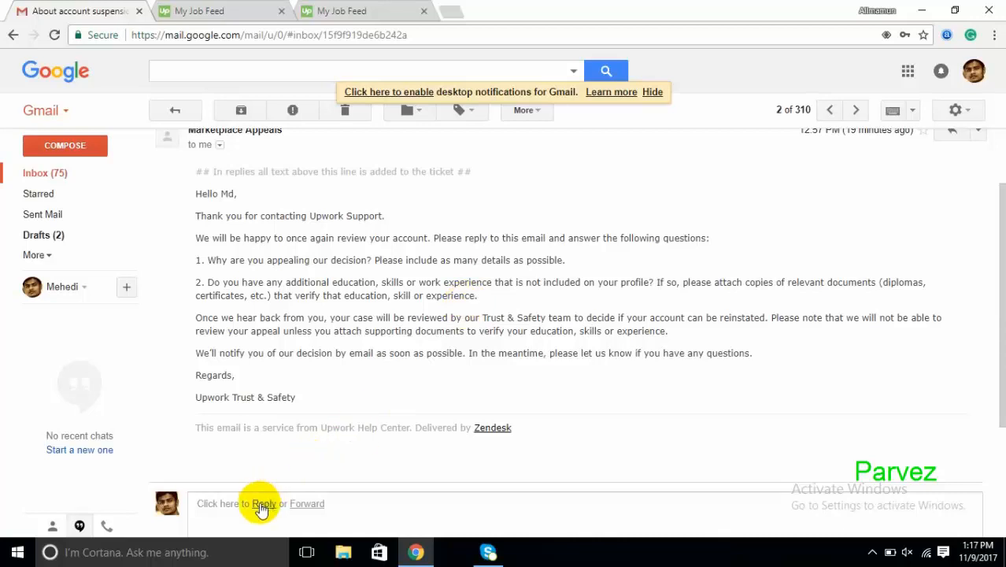
Step: Start a reply headed 'Answer to the question', correcting the misspelled 'question'
{"action": "left_click", "coordinate": [265, 502]}
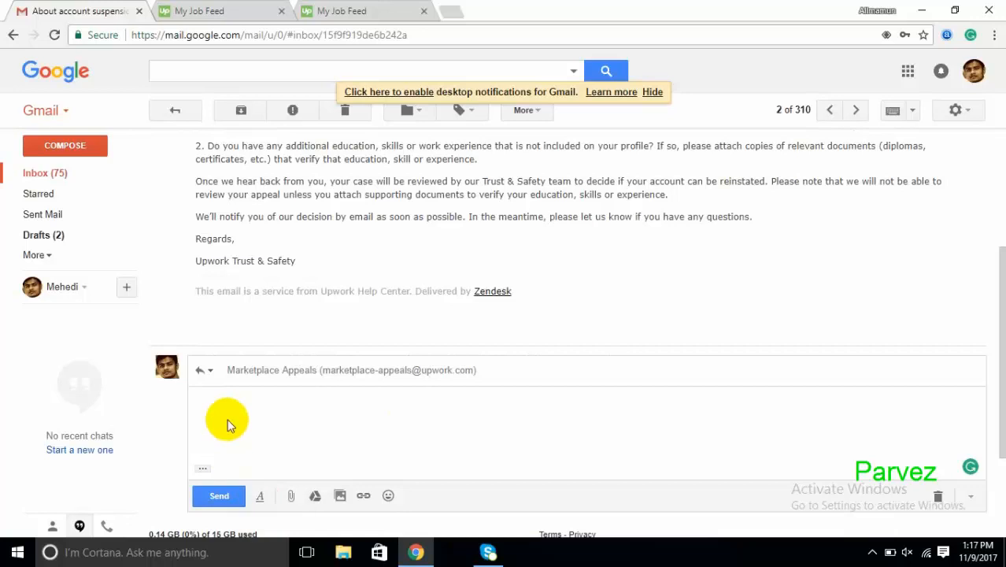
{"action": "type", "text": "Answer to the qustion number one"}
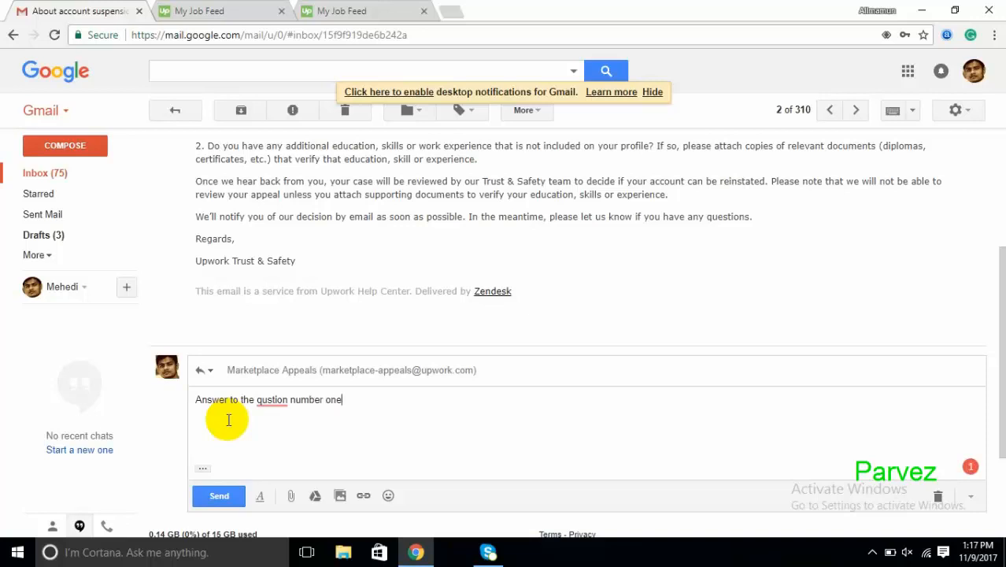
{"action": "right_click", "coordinate": [271, 399]}
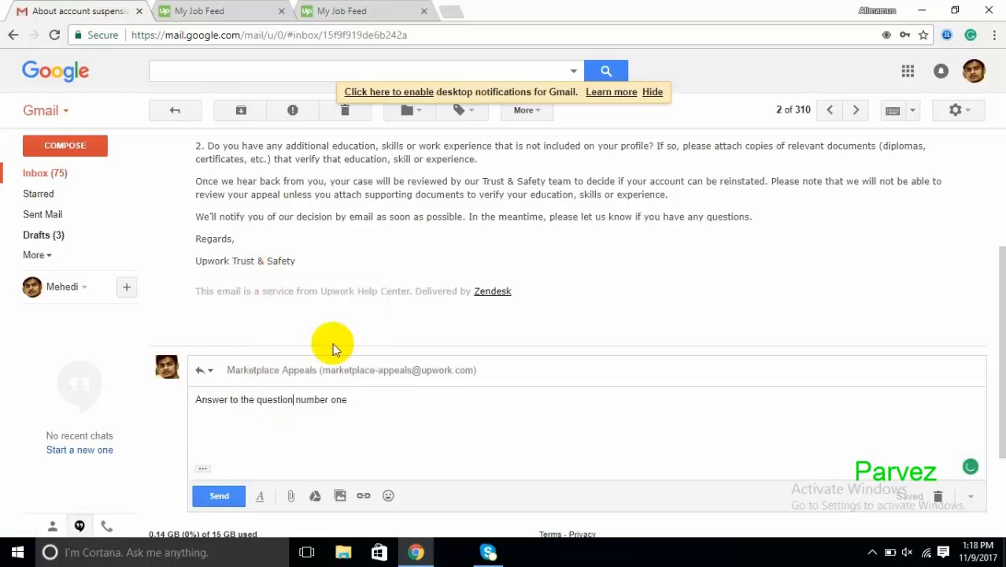
{"action": "mouse_move", "coordinate": [362, 399]}
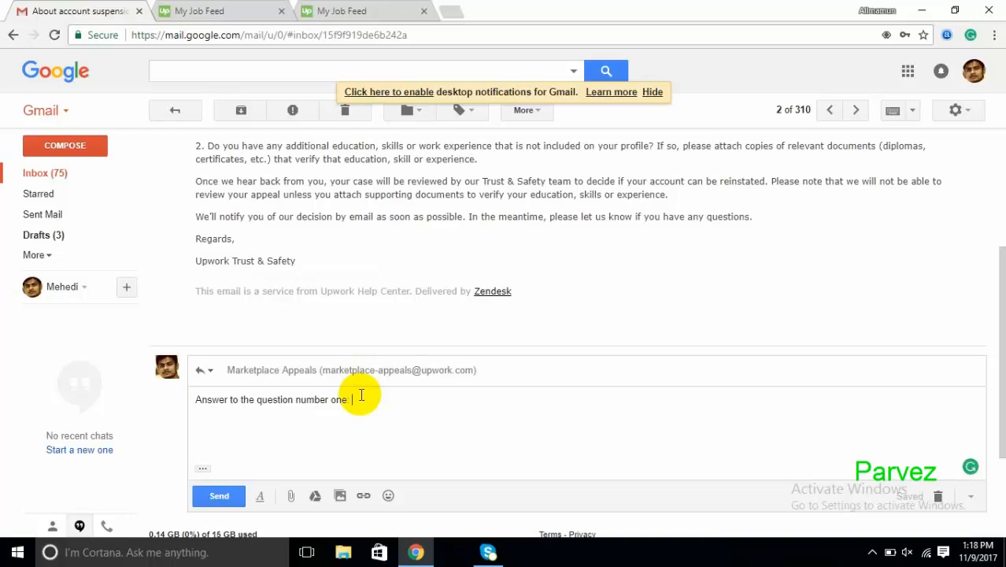
Step: Begin the answer 'I am working on Upwork from…' and accept Grammarly's 'An' article
{"action": "type", "text": "I am"}
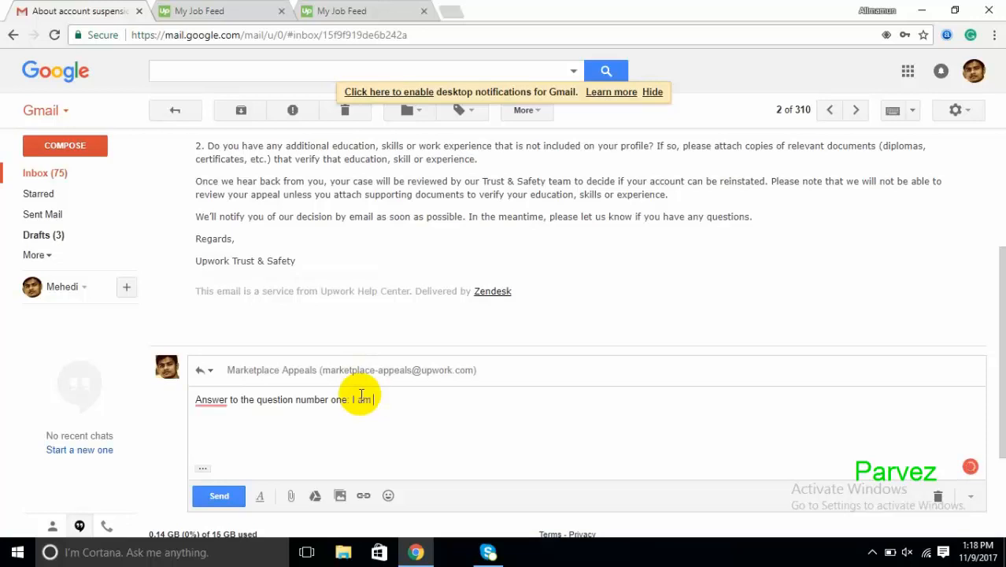
{"action": "type", "text": "workin"}
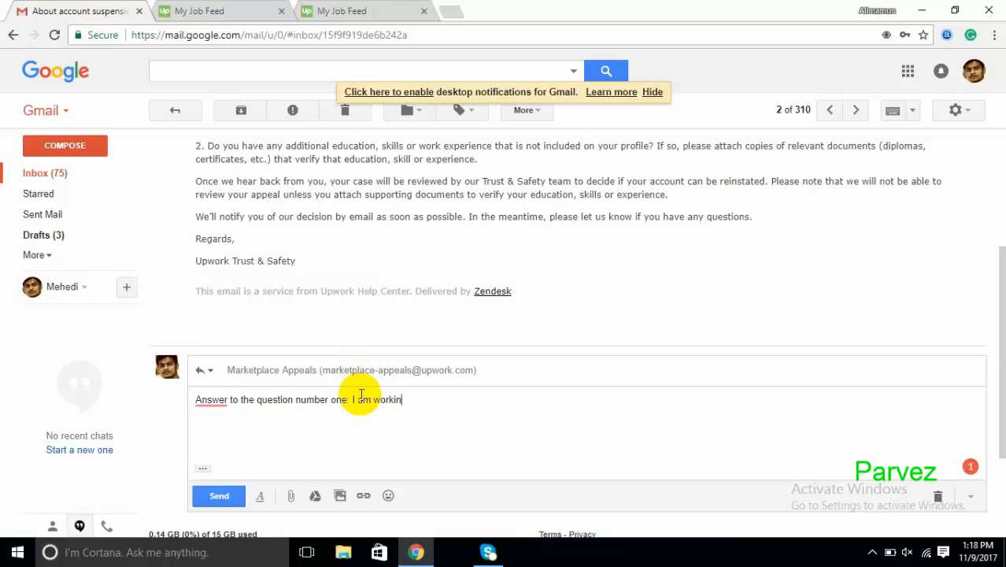
{"action": "type", "text": "g"}
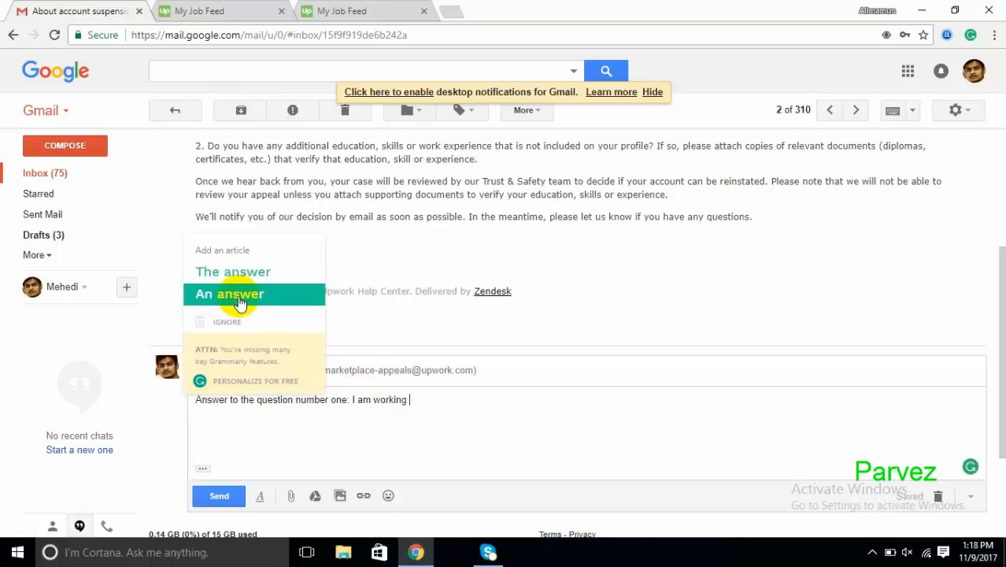
{"action": "left_click", "coordinate": [229, 294]}
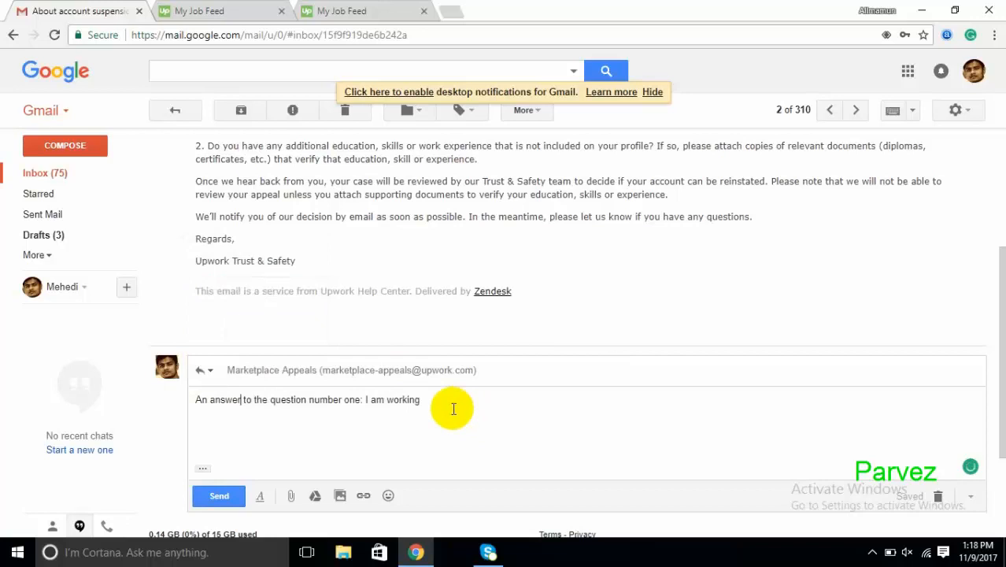
{"action": "mouse_move", "coordinate": [454, 413]}
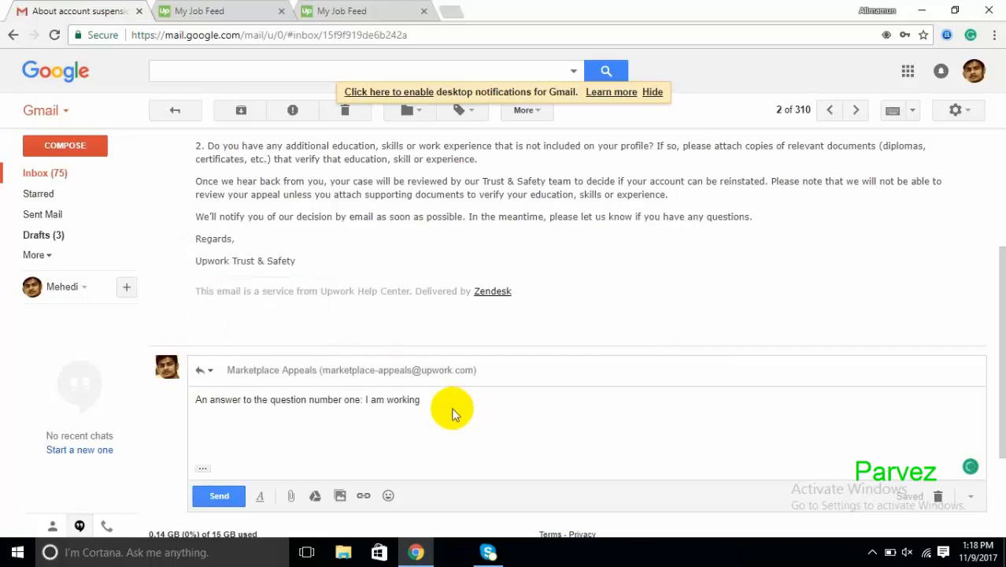
{"action": "type", "text": "on u"}
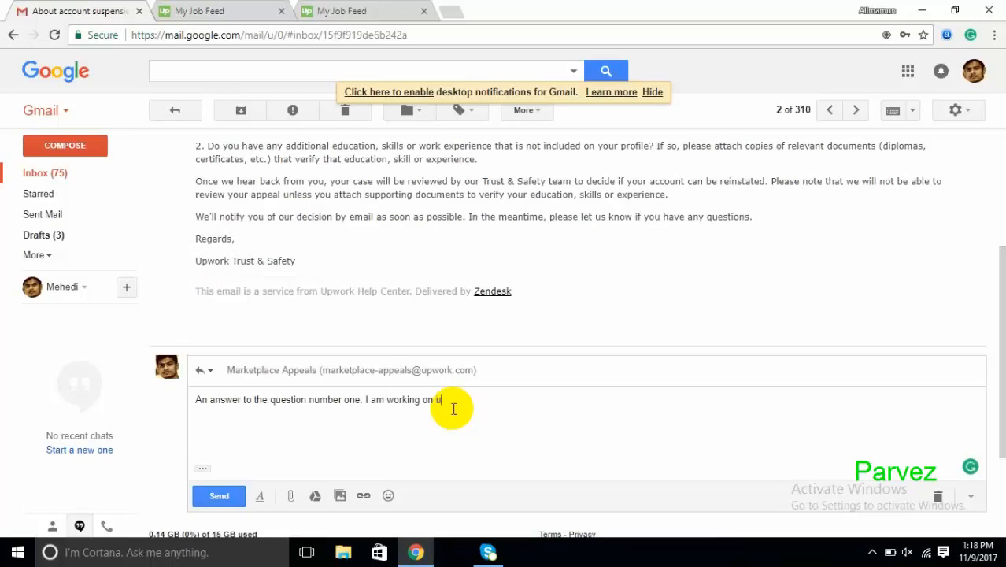
{"action": "type", "text": "pwork"}
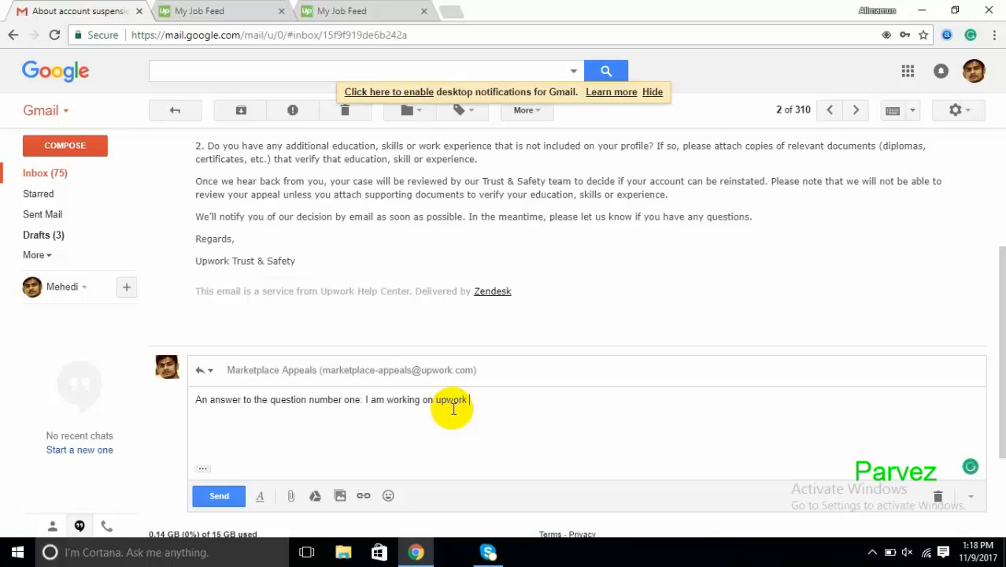
{"action": "type", "text": "from"}
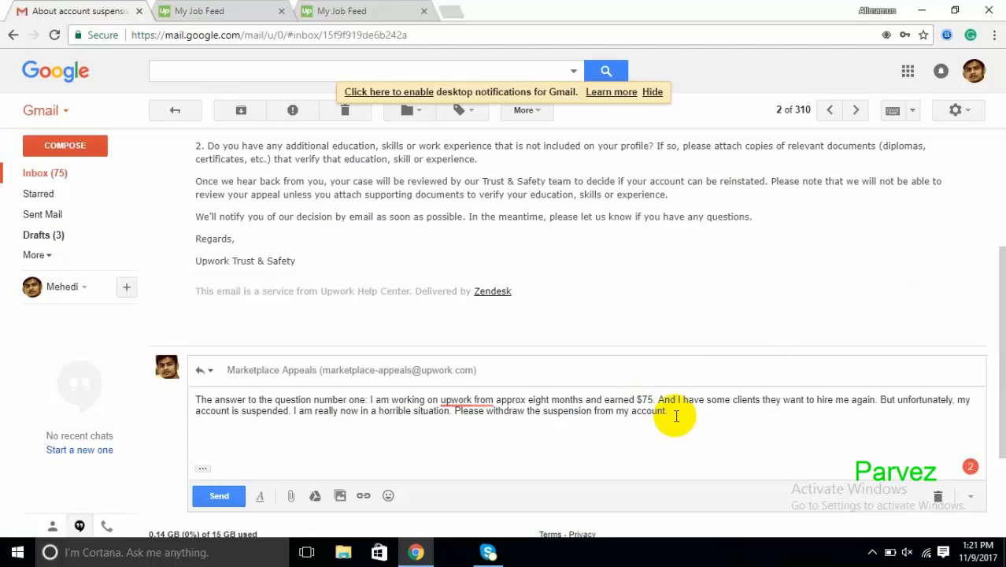
Step: Type the second heading 'The answer to the question number two'
{"action": "type", "text": "The ans"}
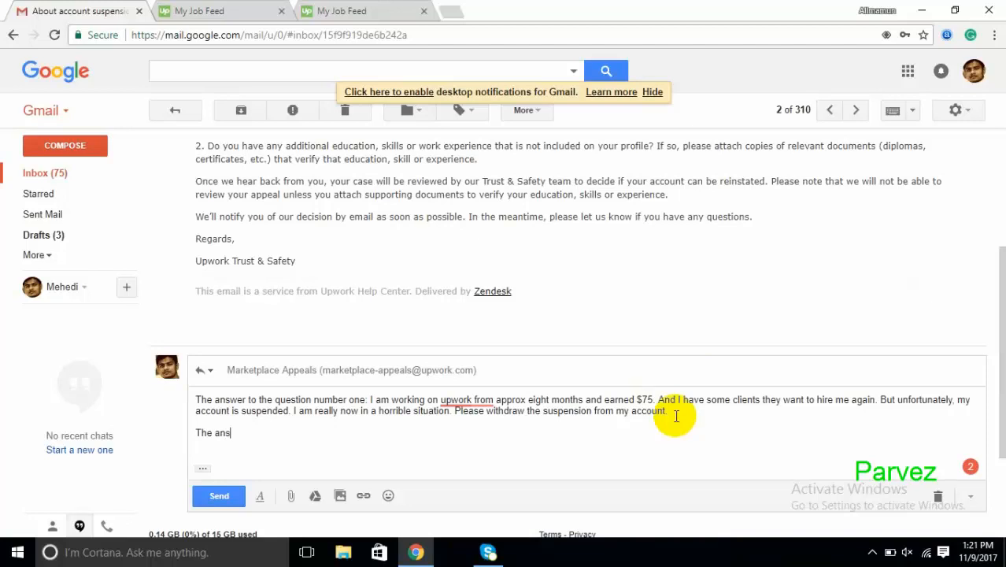
{"action": "type", "text": "wer"}
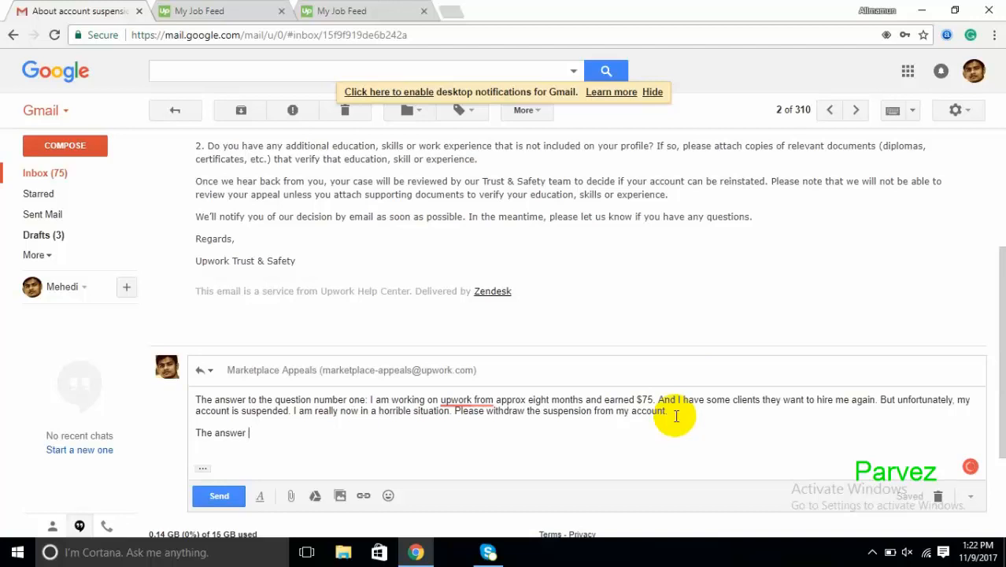
{"action": "type", "text": "to"}
{"action": "left_click", "coordinate": [583, 404]}
{"action": "type", "text": "A"}
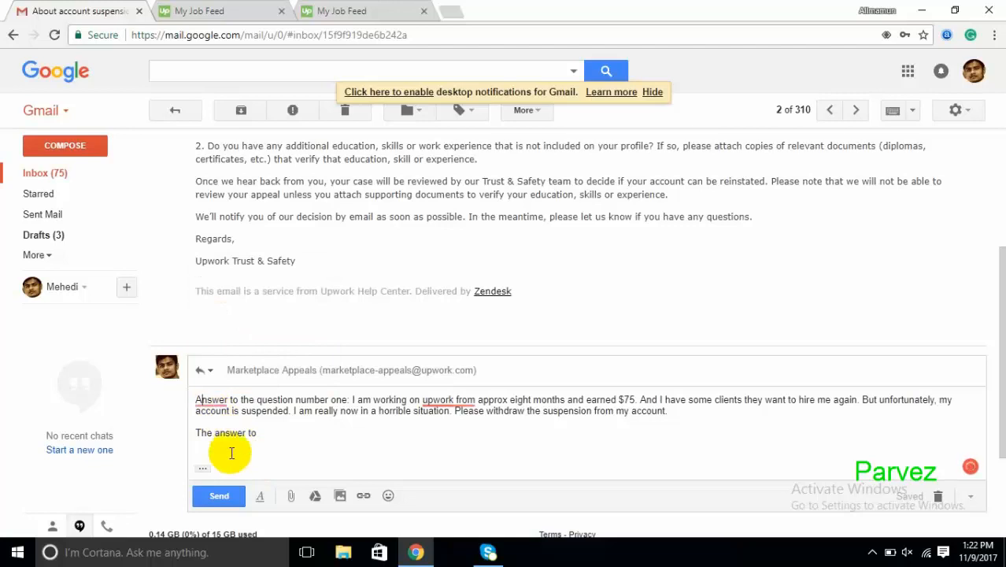
{"action": "mouse_move", "coordinate": [269, 443]}
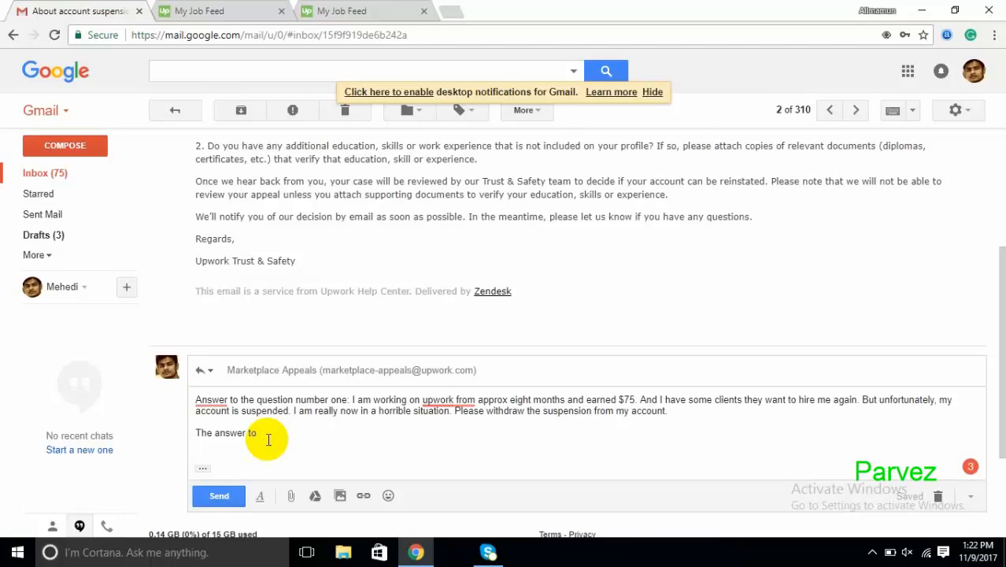
{"action": "type", "text": "the"}
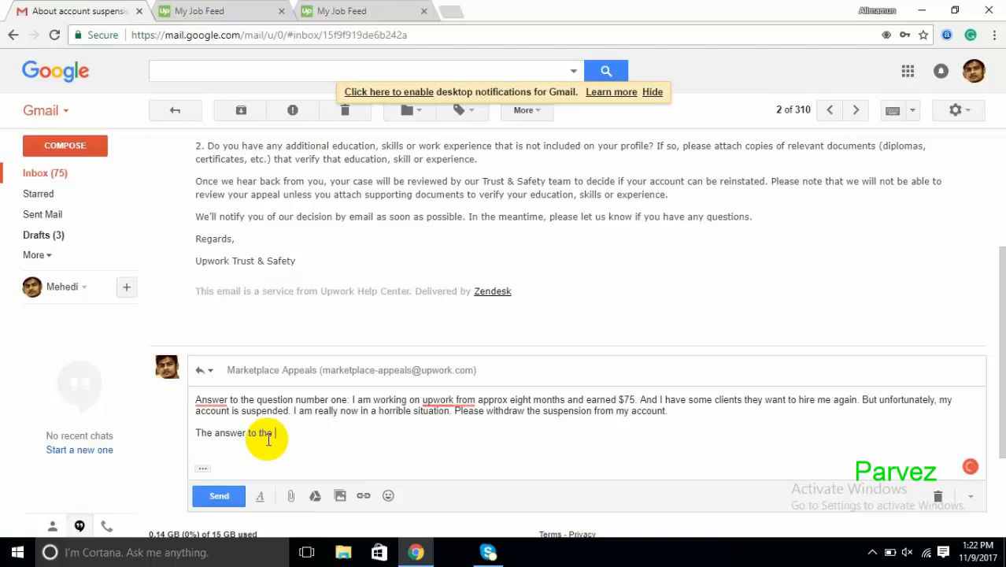
{"action": "type", "text": "qustion"}
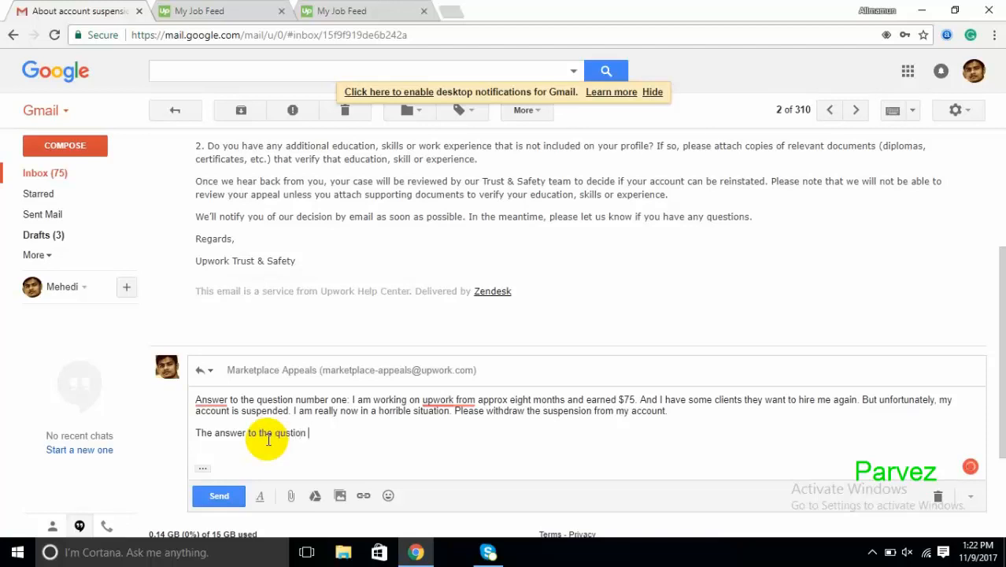
{"action": "type", "text": "number"}
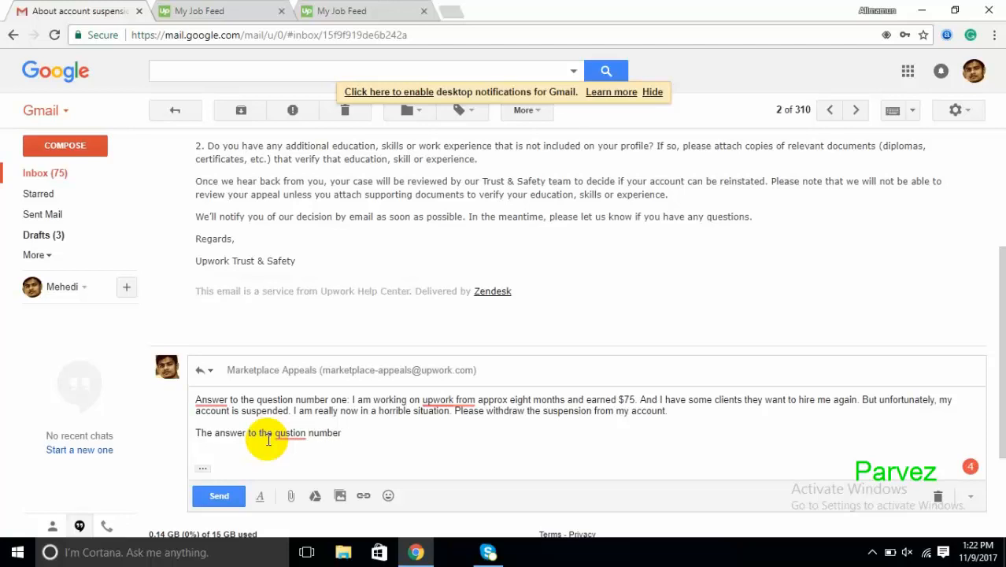
{"action": "type", "text": "two"}
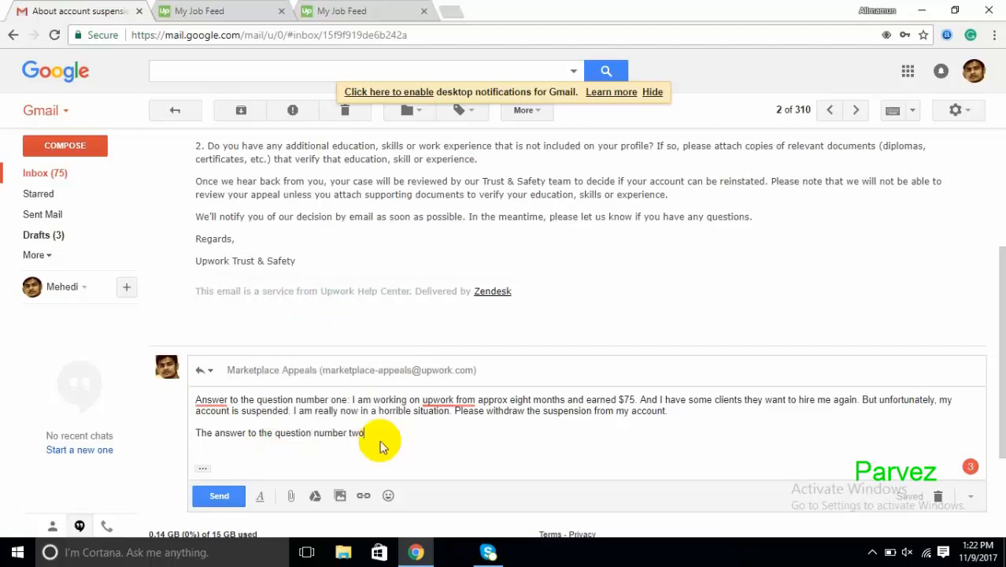
Step: Begin the answer 'Please check the attached…', deleting the misspelt unfinished word
{"action": "type", "text": "Ple"}
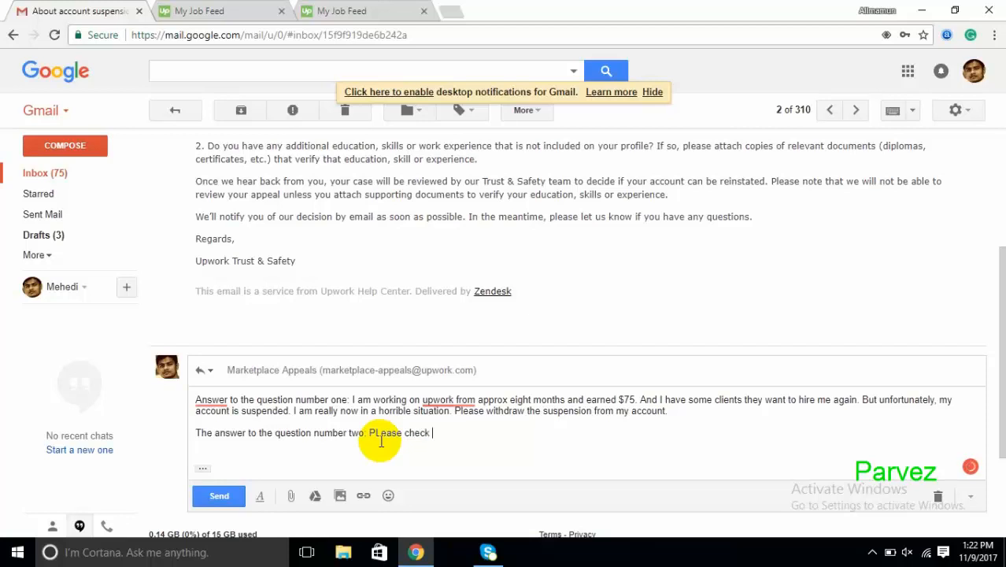
{"action": "type", "text": "the attac"}
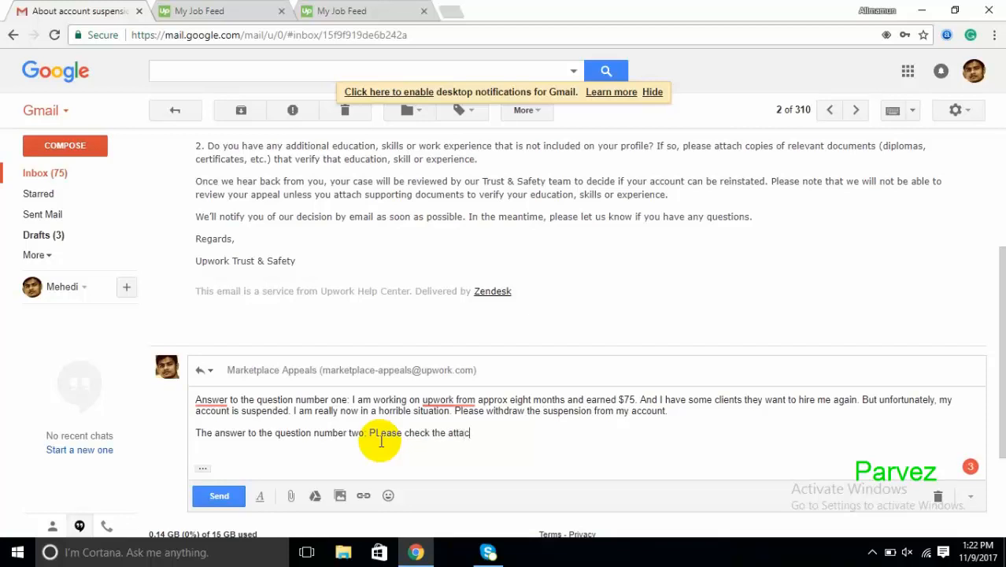
{"action": "type", "text": "hed"}
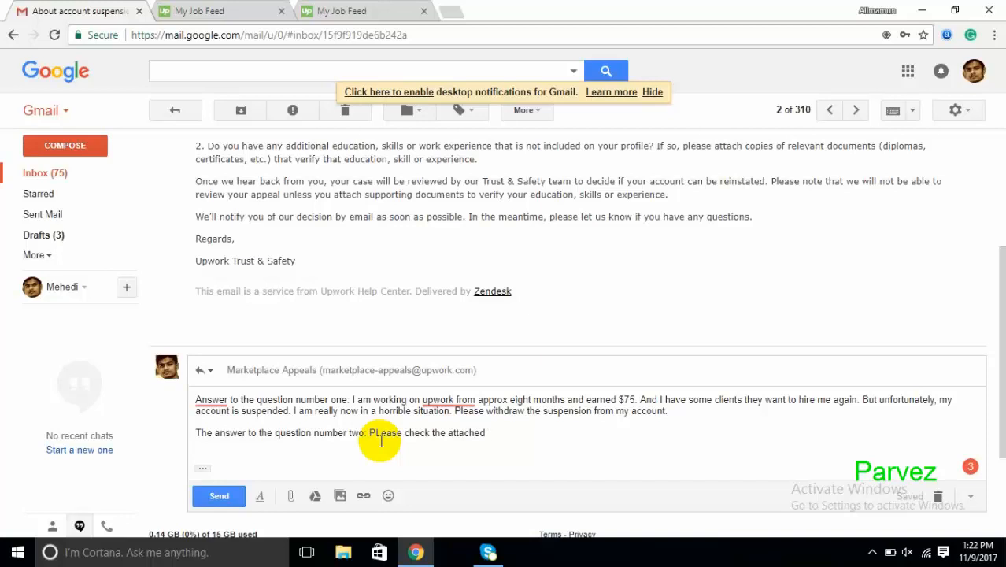
{"action": "type", "text": "certifi"}
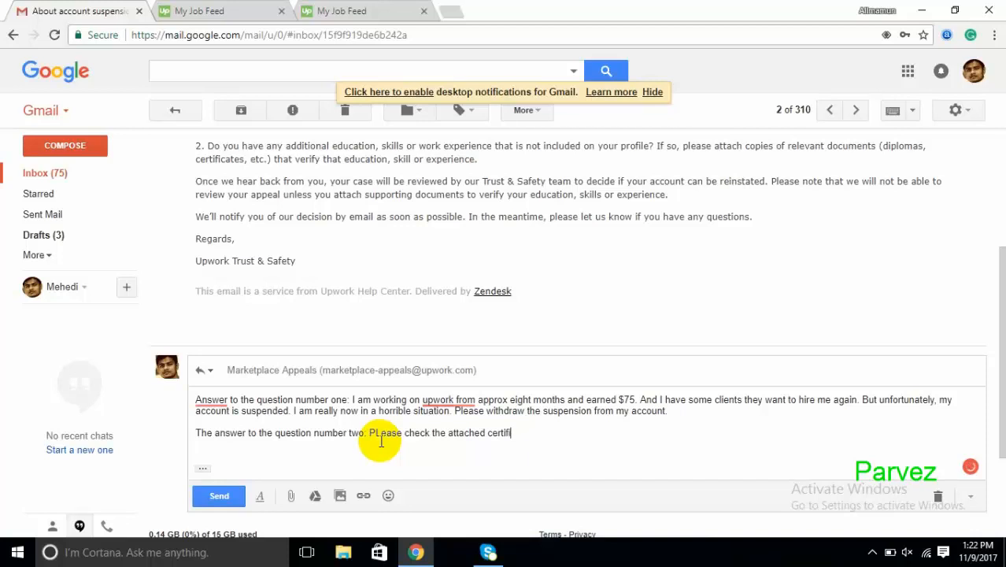
{"action": "type", "text": "a"}
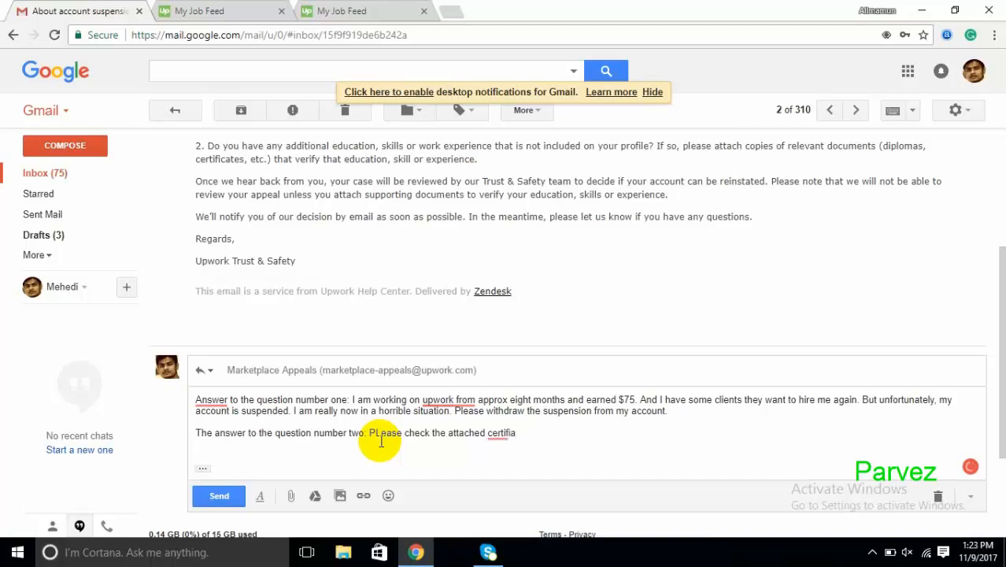
{"action": "key", "text": "BackSpace"}
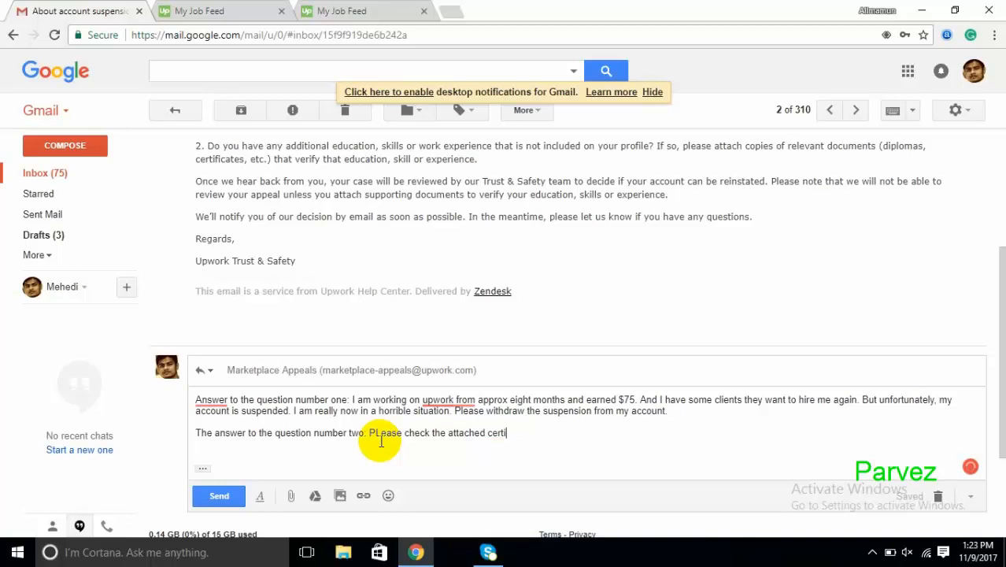
{"action": "key", "text": "BackSpace"}
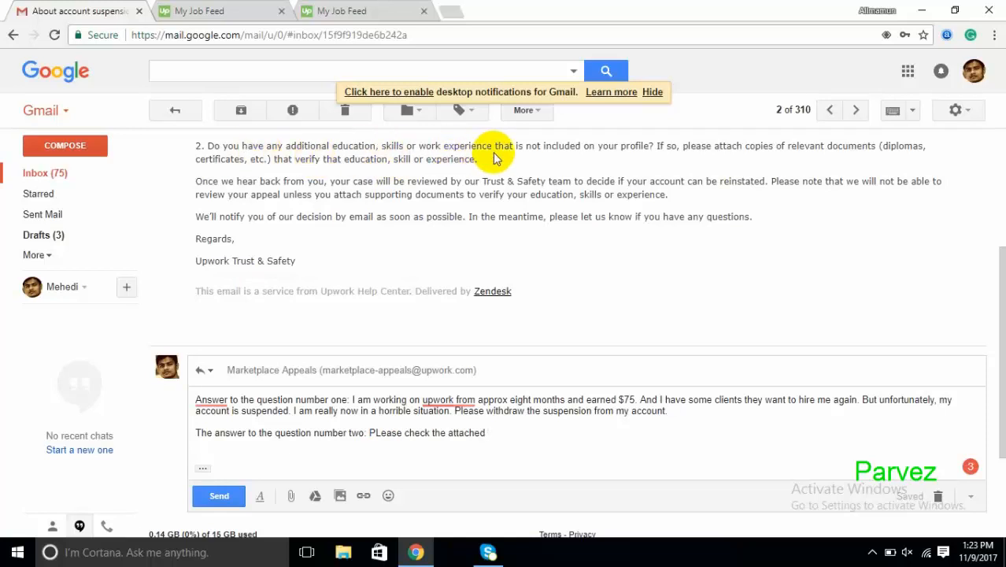
{"action": "mouse_move", "coordinate": [573, 158]}
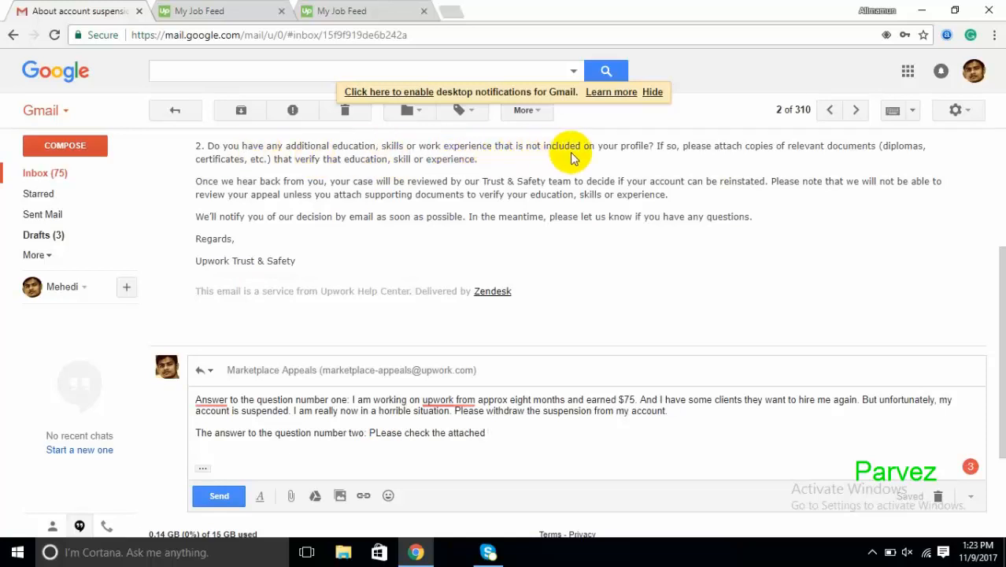
{"action": "mouse_move", "coordinate": [683, 161]}
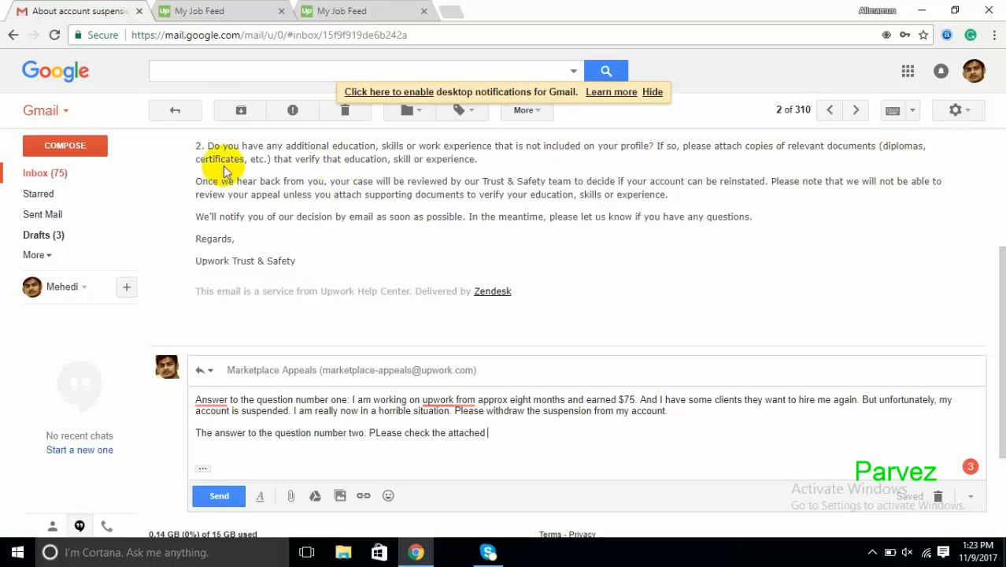
{"action": "mouse_move", "coordinate": [354, 171]}
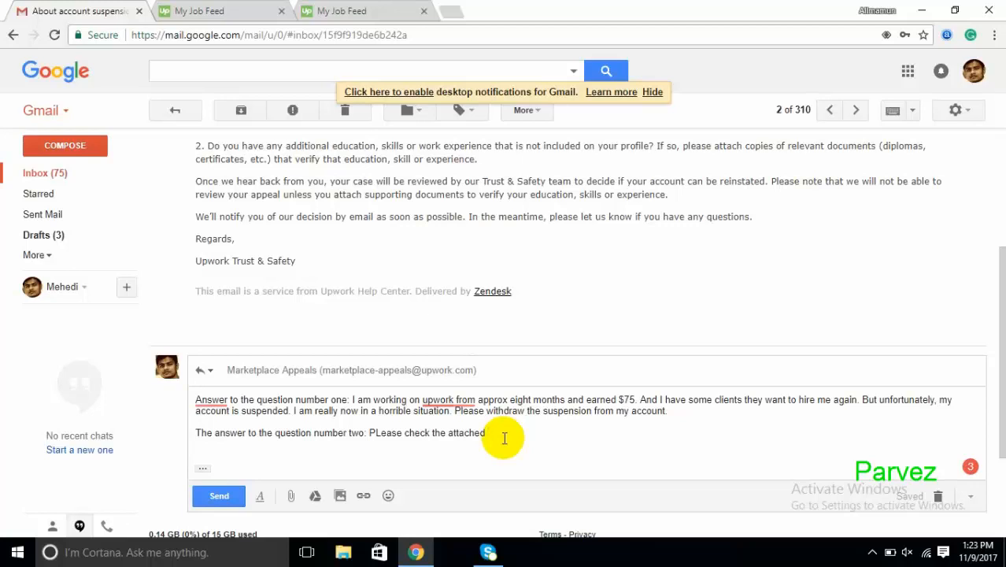
Step: Add 'document' after 'attached' in the second answer
{"action": "type", "text": "docu"}
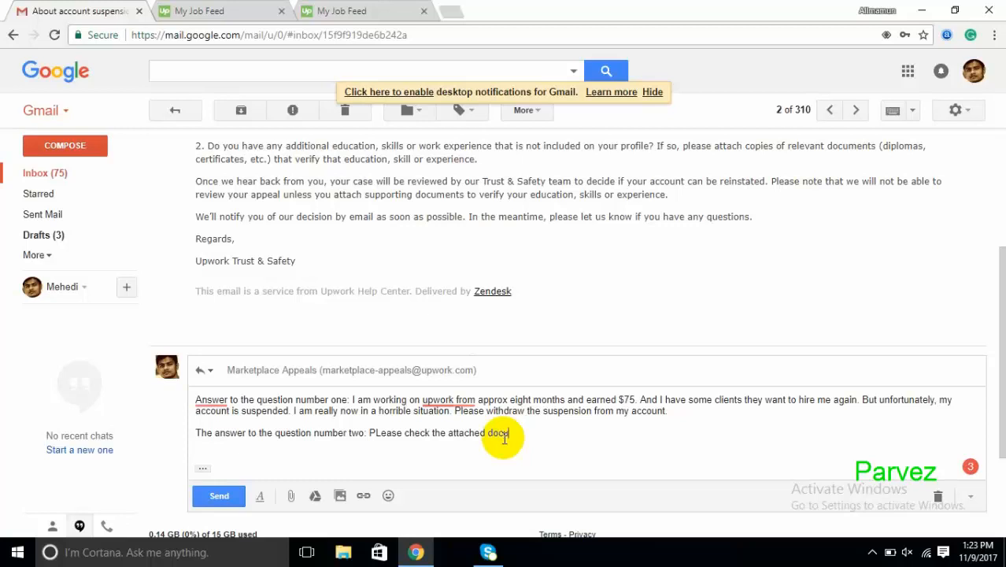
{"action": "type", "text": "ument"}
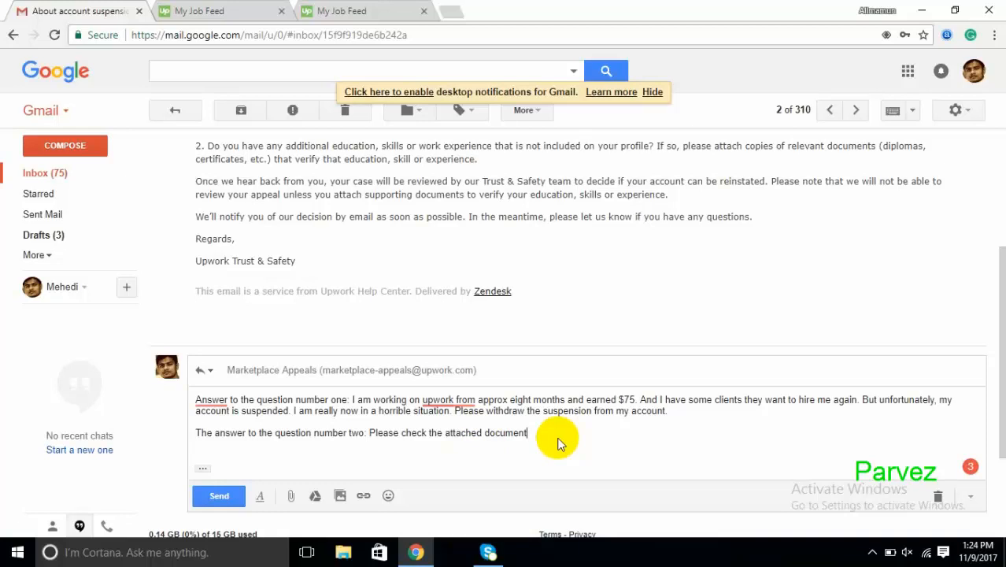
{"action": "mouse_move", "coordinate": [380, 438]}
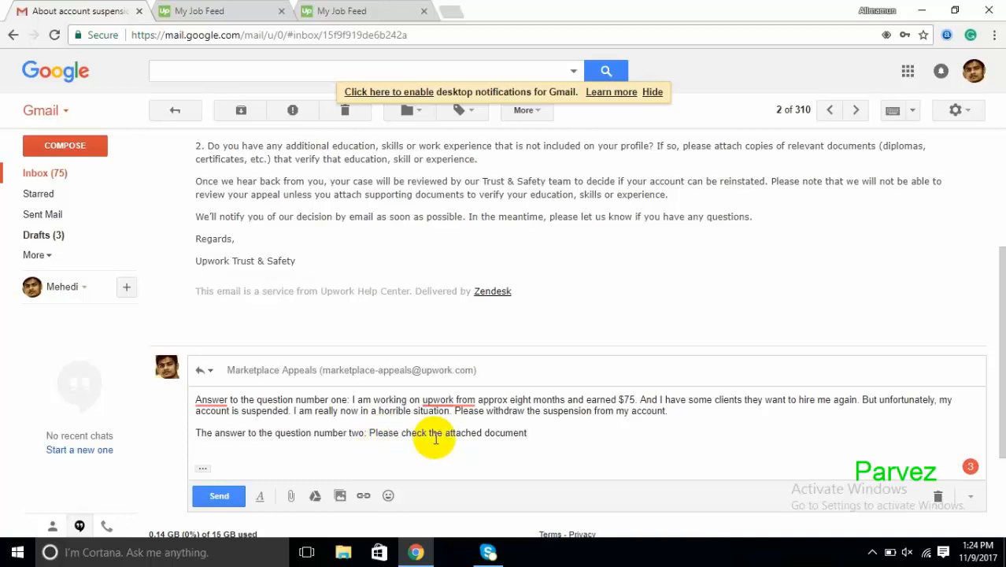
{"action": "mouse_move", "coordinate": [446, 436]}
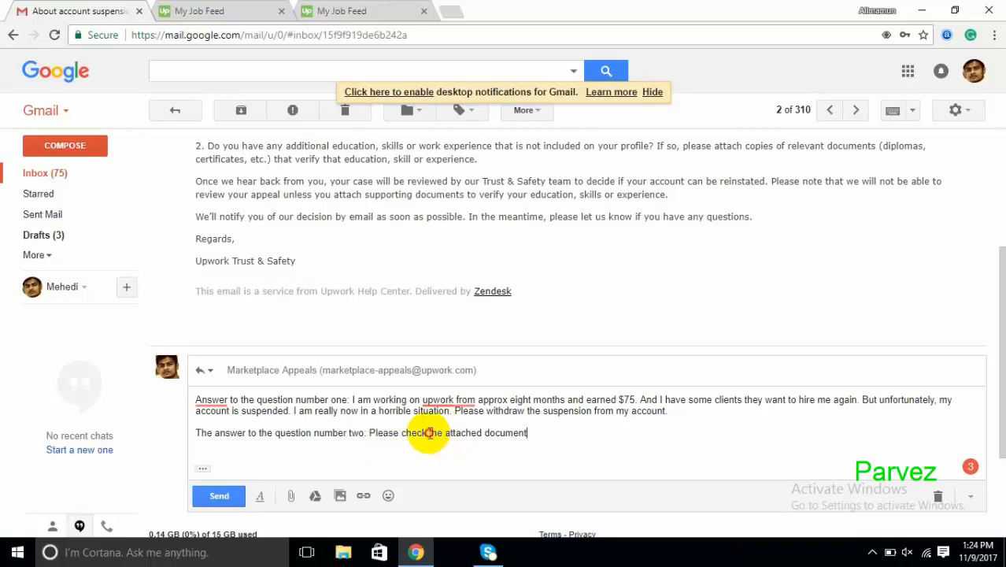
Step: Insert 'my educational' and append 'that verifies my education, skill or experience', fixing 'myt'
{"action": "type", "text": "my"}
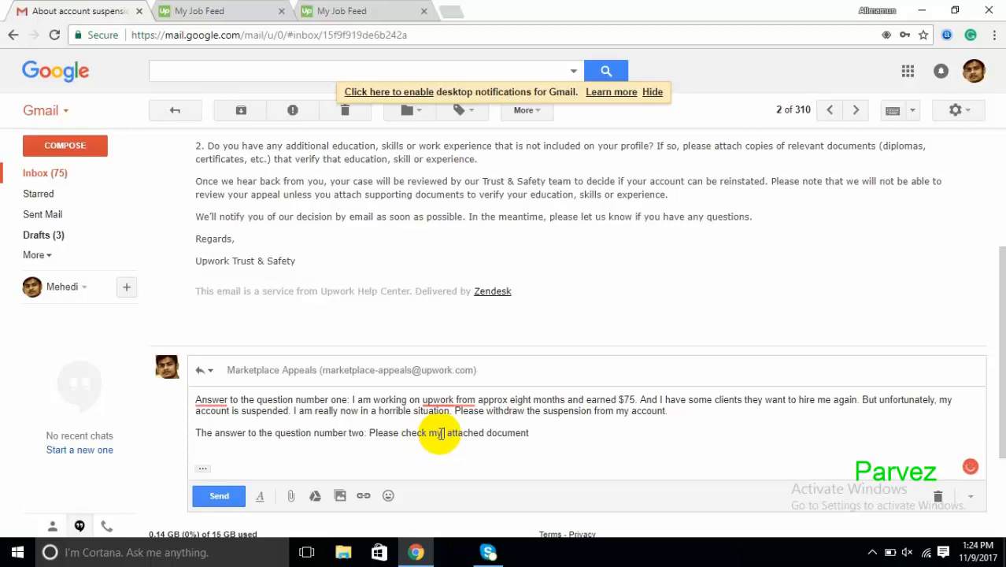
{"action": "type", "text": "educational"}
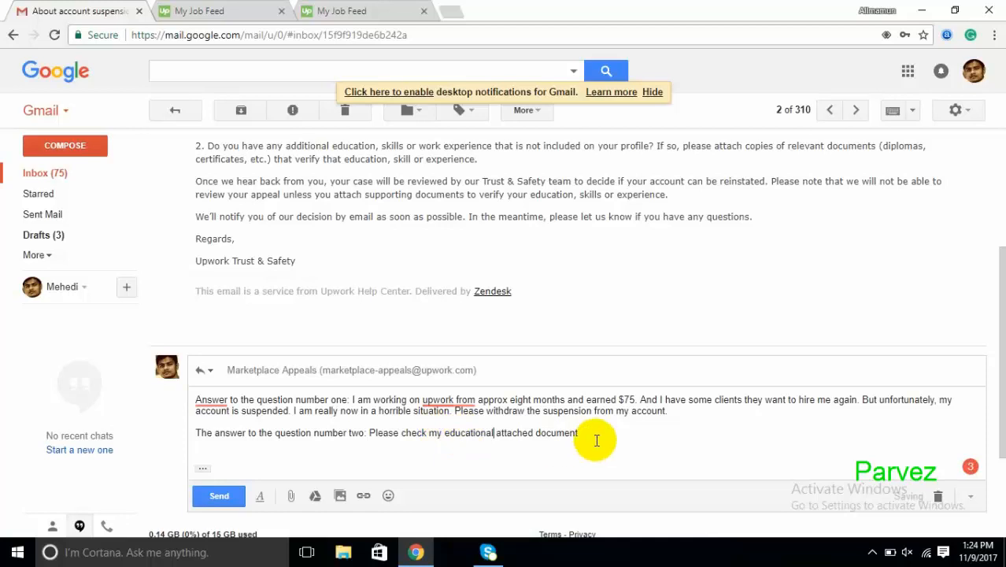
{"action": "type", "text": "that"}
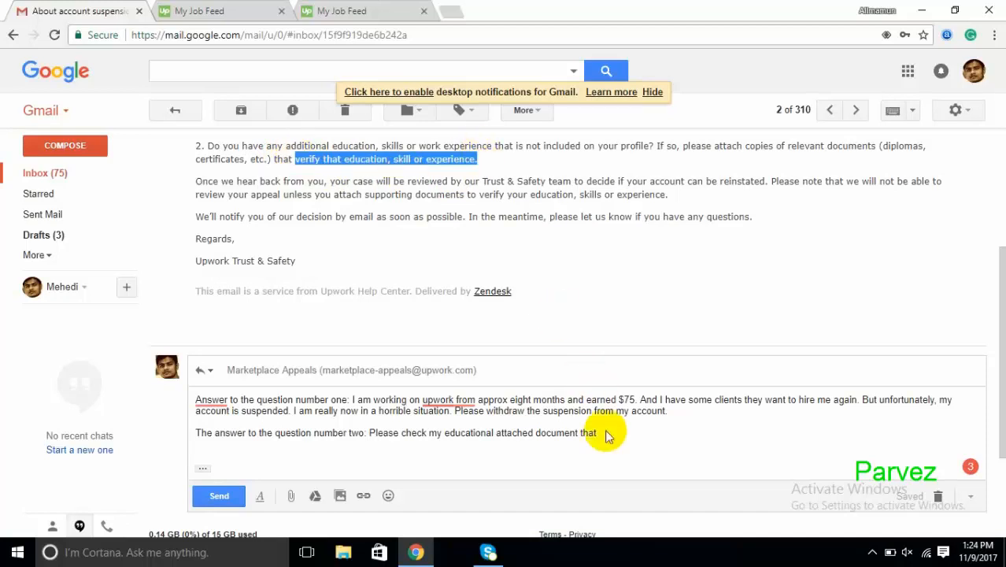
{"action": "type", "text": "verify that education, skill or experience."}
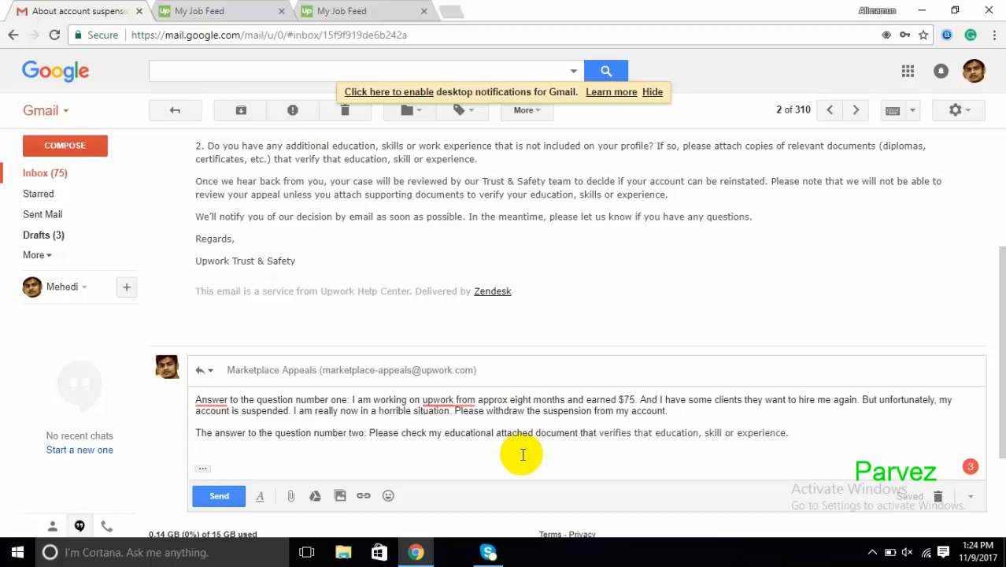
{"action": "mouse_move", "coordinate": [540, 440]}
{"action": "type", "text": "my"}
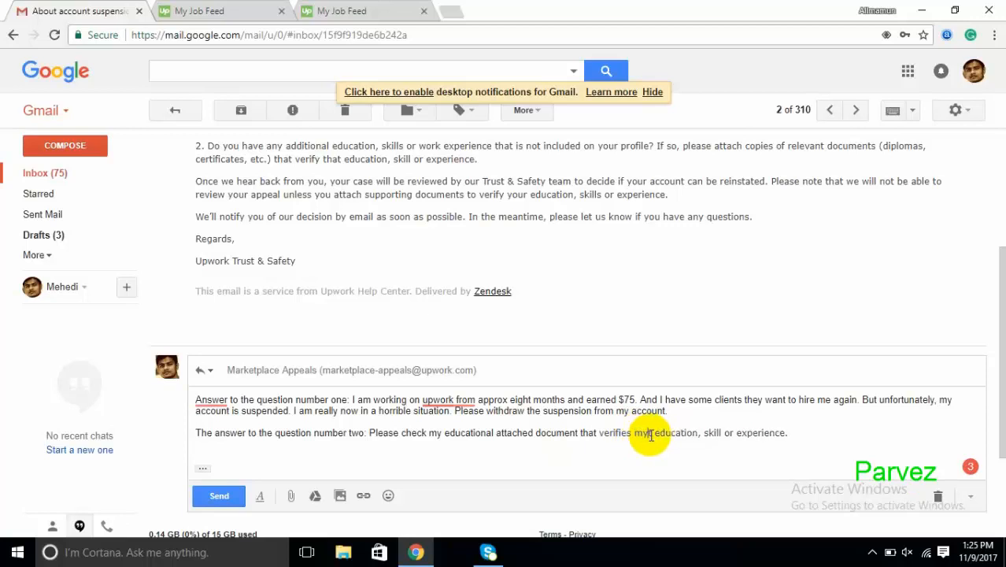
{"action": "mouse_move", "coordinate": [814, 440]}
{"action": "type", "text": "t"}
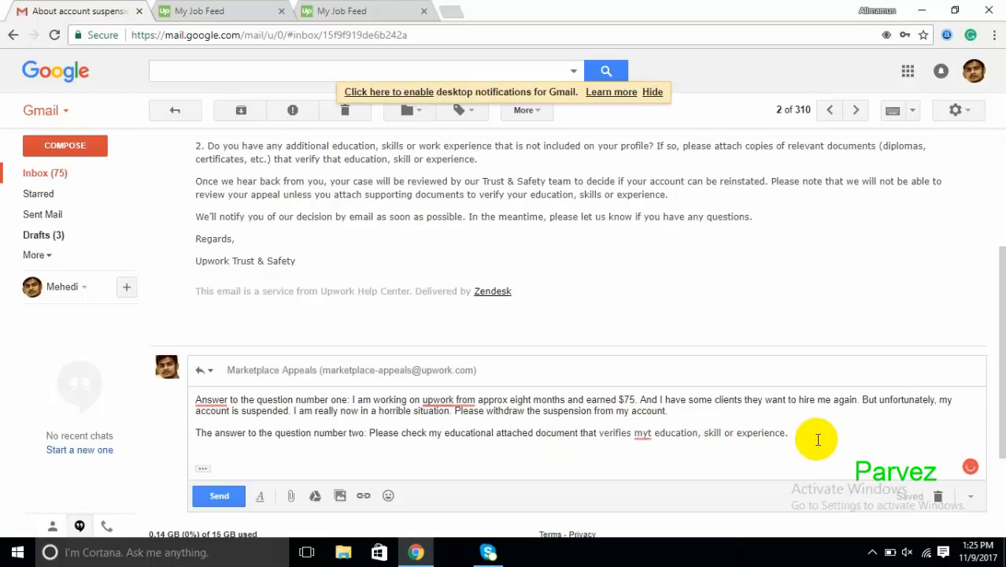
{"action": "right_click", "coordinate": [641, 432]}
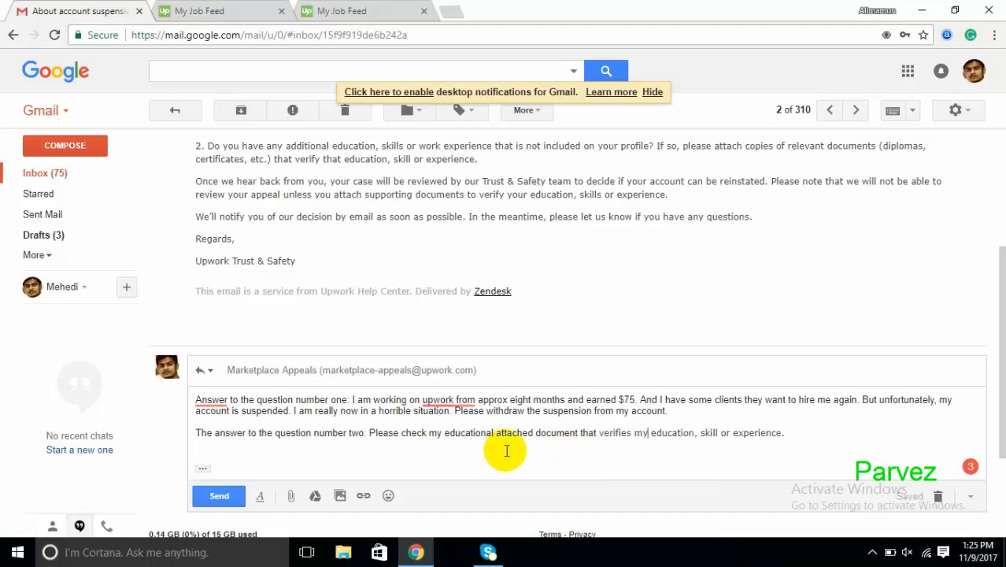
{"action": "mouse_move", "coordinate": [443, 433]}
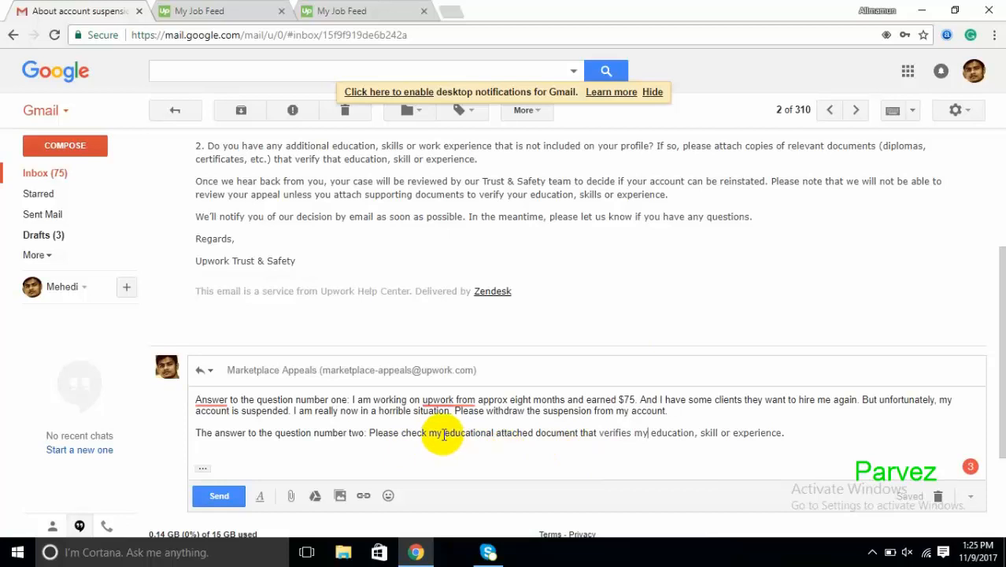
{"action": "mouse_move", "coordinate": [644, 439]}
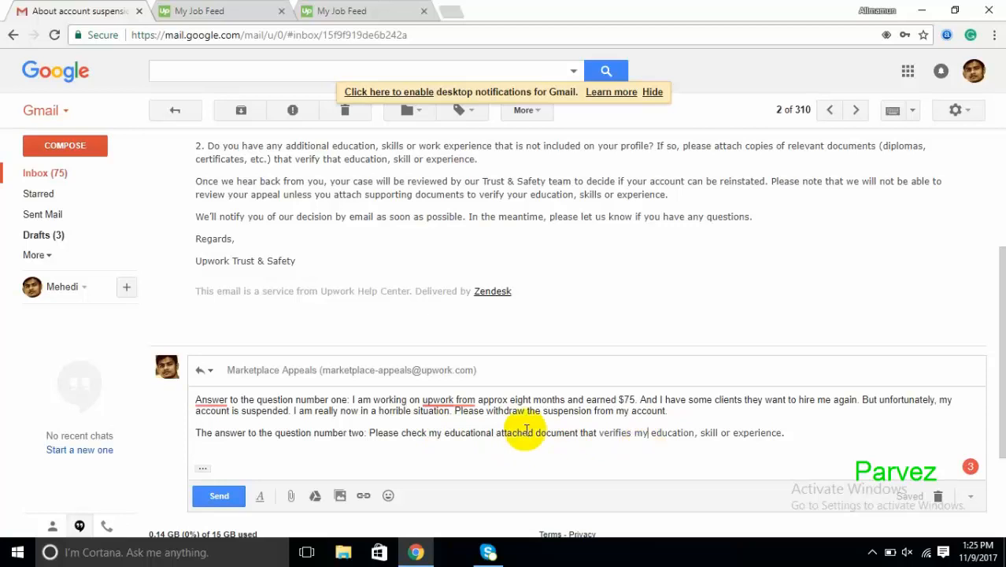
{"action": "mouse_move", "coordinate": [439, 432]}
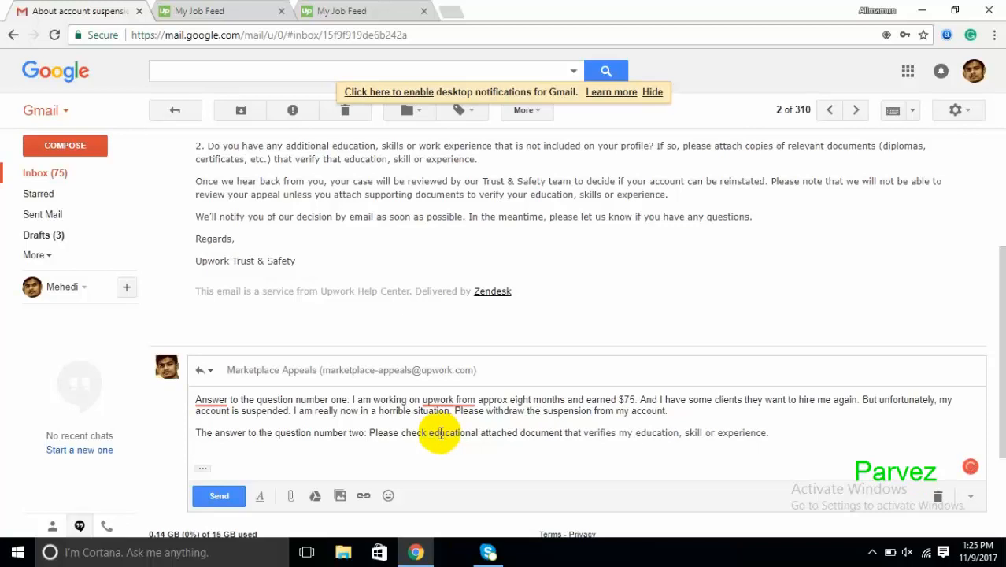
{"action": "mouse_move", "coordinate": [500, 446]}
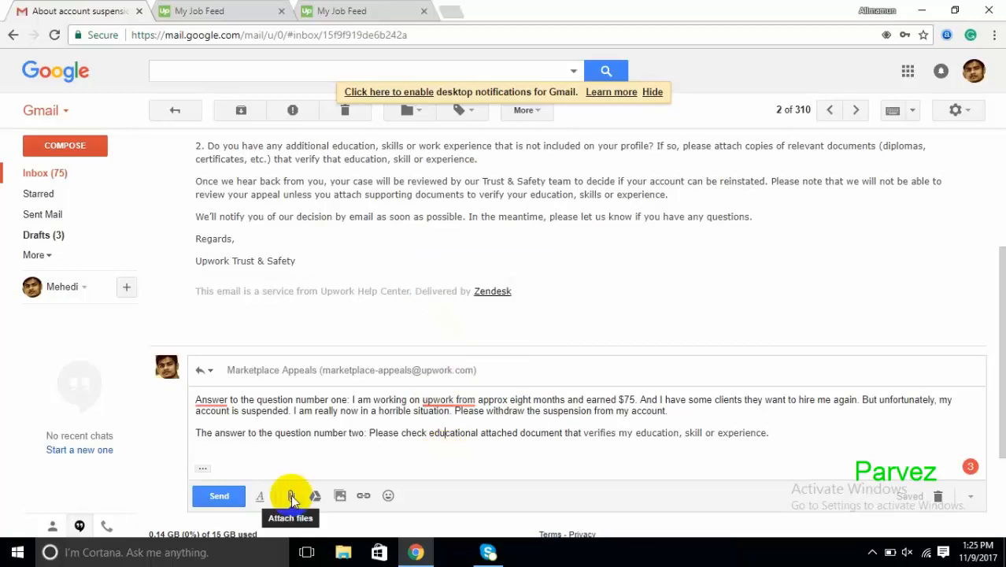
Step: Attach certificate.jpg and certificate_0001.jpg from the Desktop to the appeal reply
{"action": "left_click", "coordinate": [291, 495]}
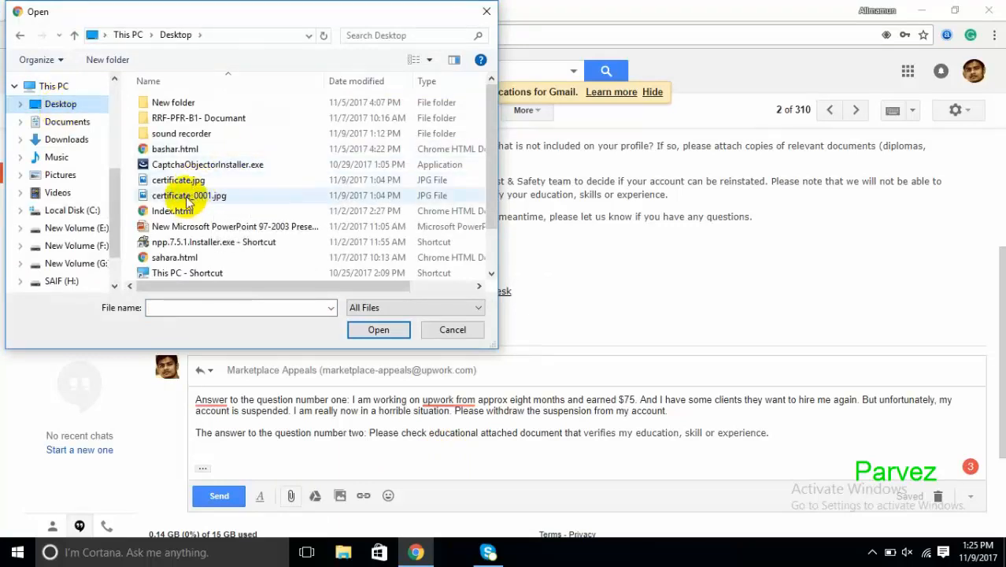
{"action": "mouse_move", "coordinate": [211, 195]}
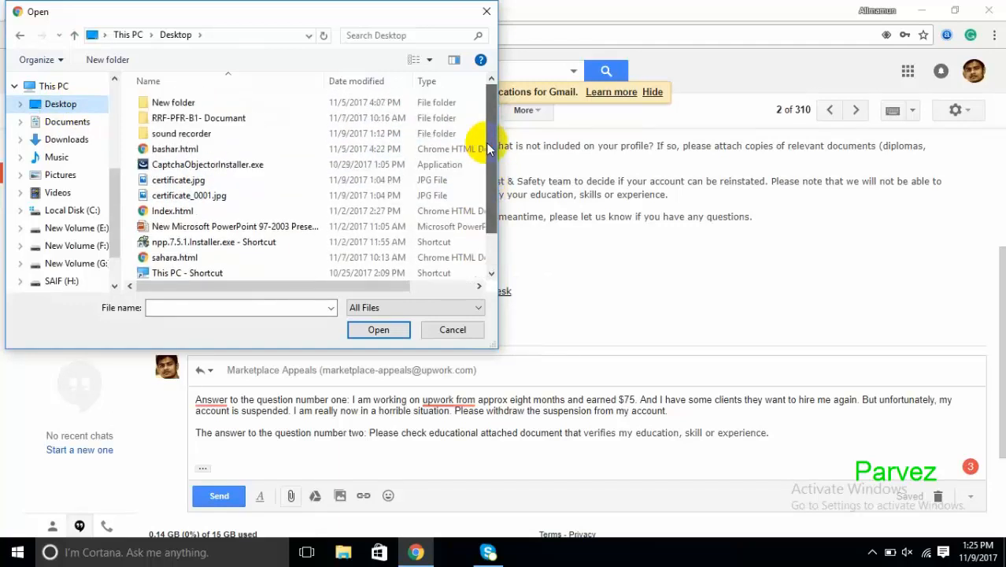
{"action": "left_click", "coordinate": [178, 179]}
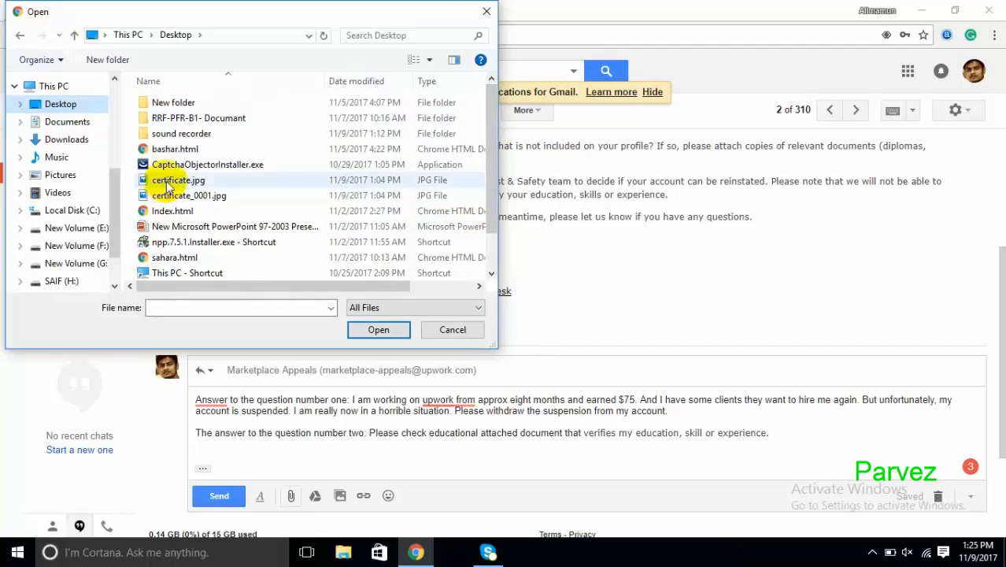
{"action": "mouse_move", "coordinate": [168, 185]}
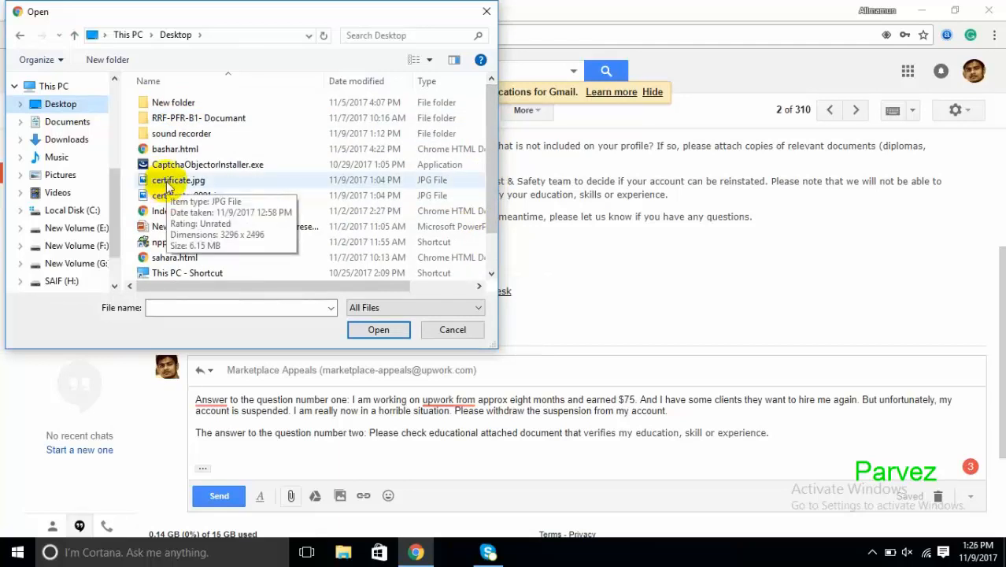
{"action": "left_click", "coordinate": [188, 195]}
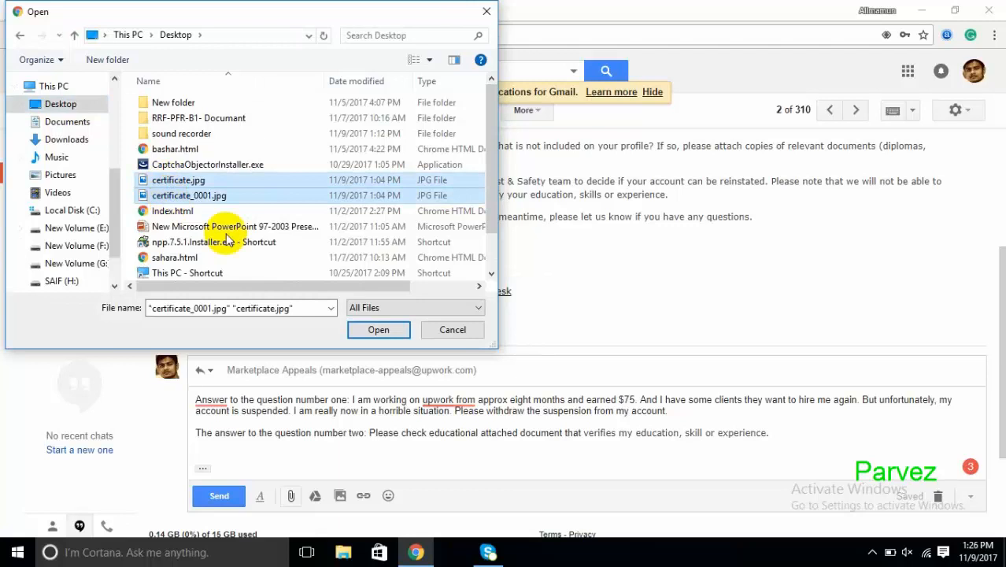
{"action": "left_click", "coordinate": [378, 329]}
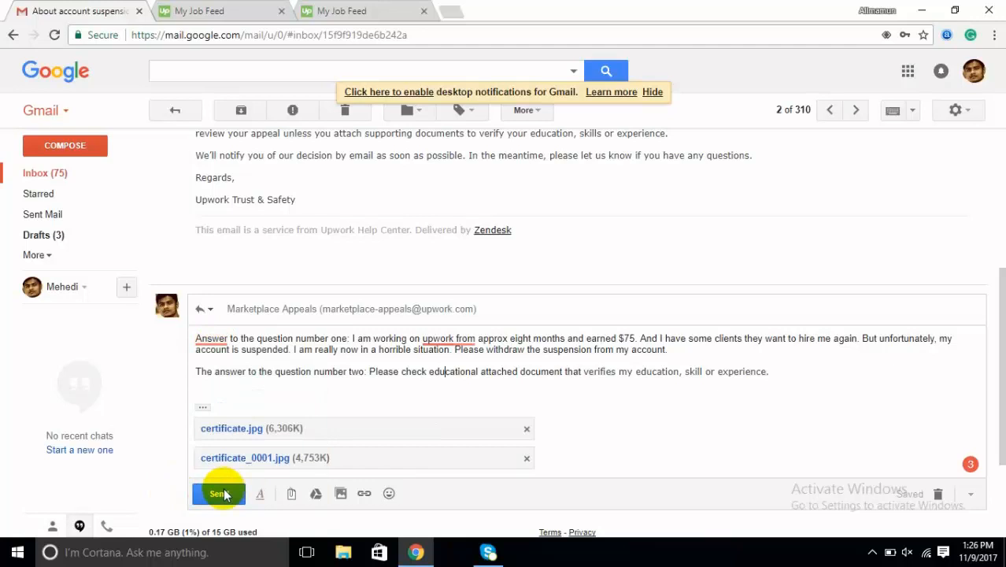
Step: Send the appeal reply and scroll the thread to confirm both certificate attachments went out
{"action": "left_click", "coordinate": [218, 493]}
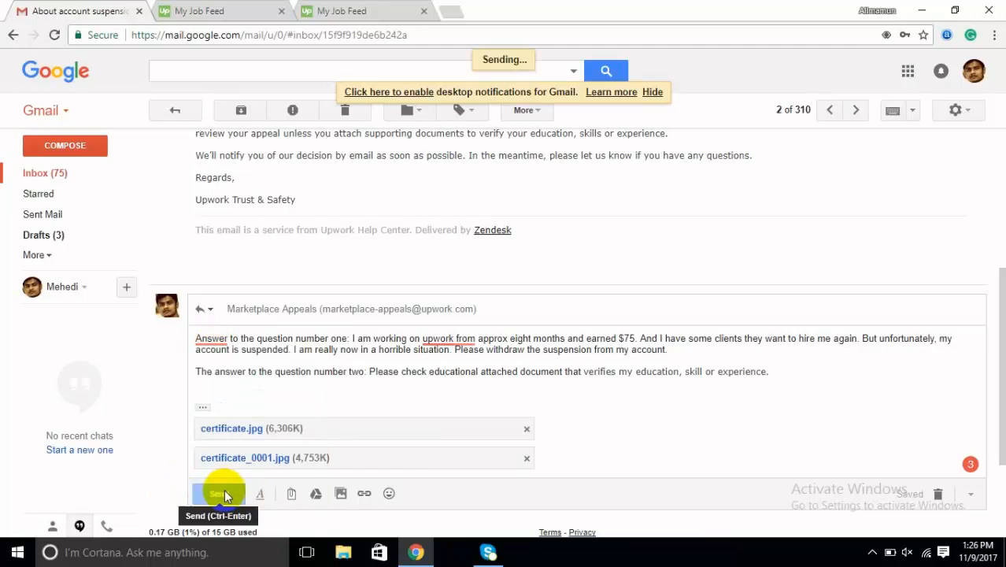
{"action": "left_click", "coordinate": [223, 494]}
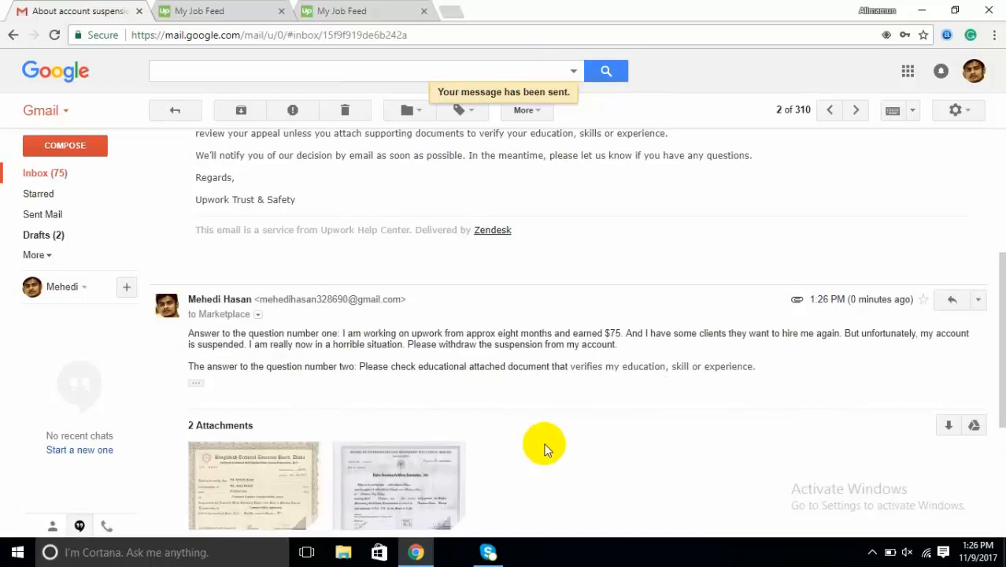
{"action": "mouse_move", "coordinate": [880, 321]}
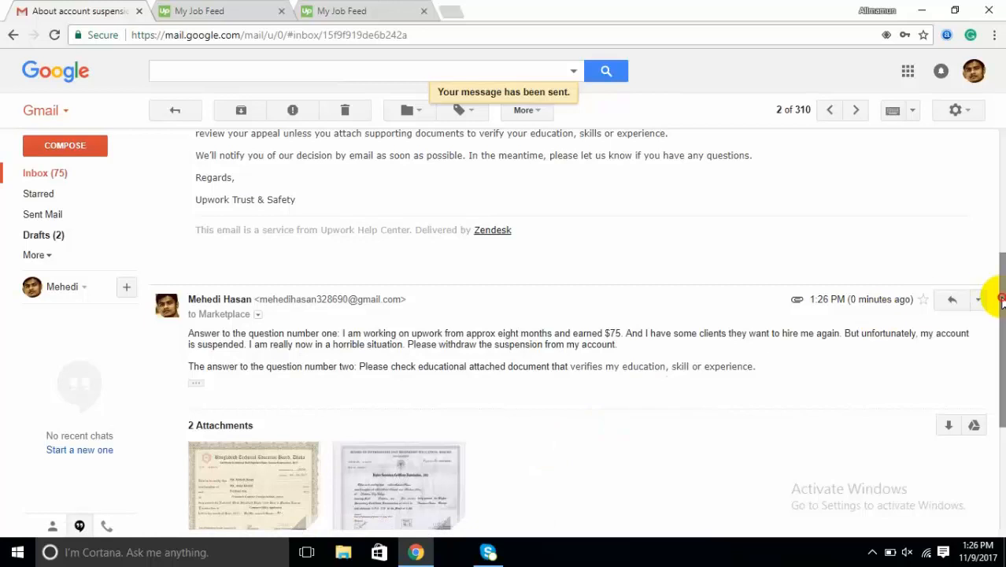
{"action": "scroll", "scroll_direction": "down", "scroll_amount": 3}
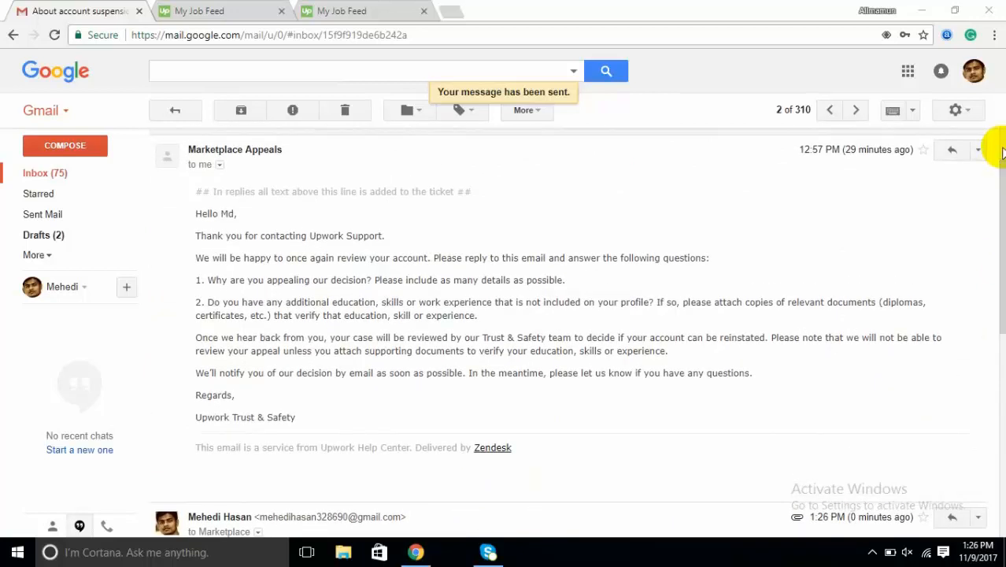
{"action": "scroll", "scroll_direction": "down", "scroll_amount": 3}
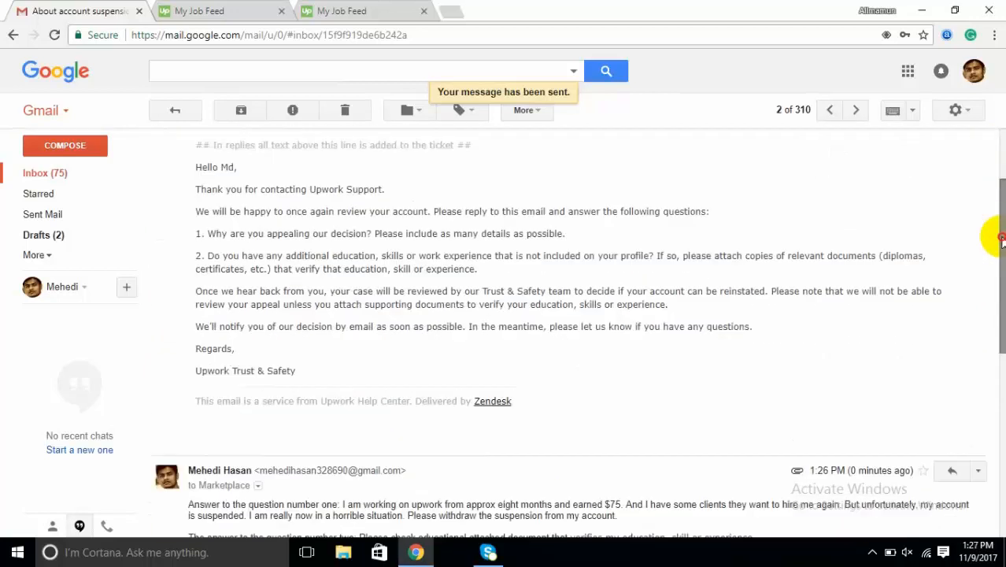
{"action": "scroll", "scroll_direction": "down", "scroll_amount": 3}
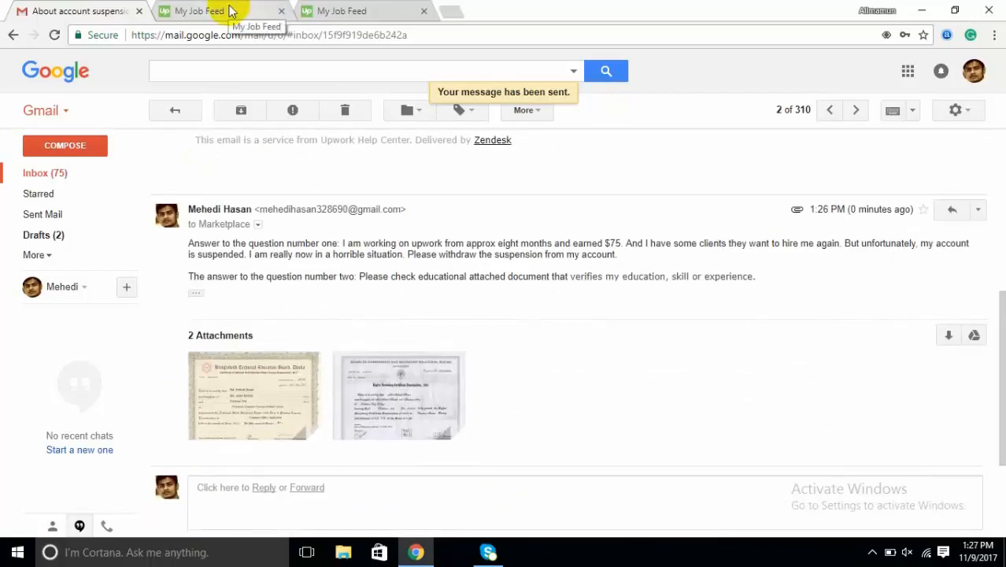
Step: Close the duplicate Upwork My Job Feed tab and switch back between the Gmail and Upwork tabs
{"action": "left_click", "coordinate": [340, 11]}
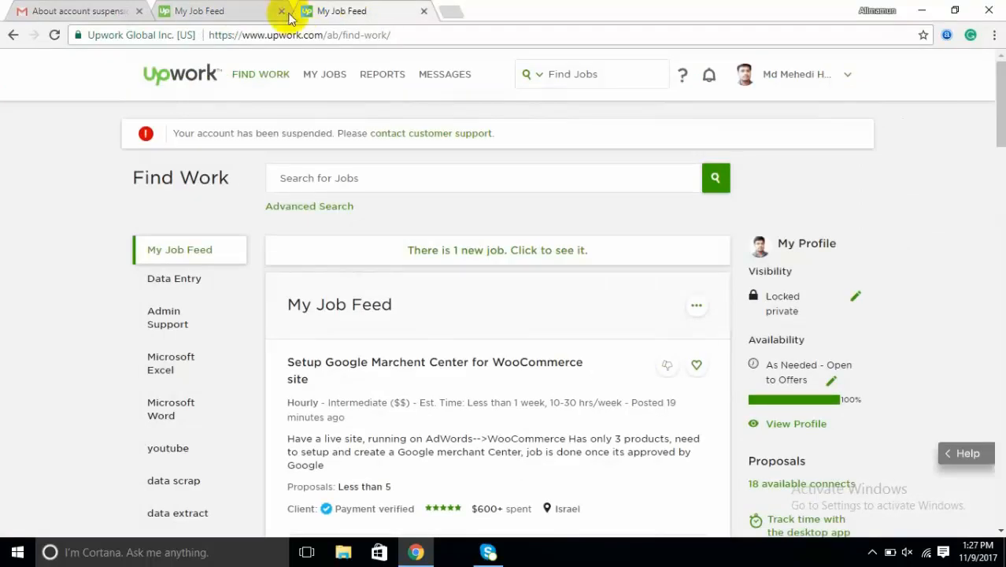
{"action": "left_click", "coordinate": [281, 11]}
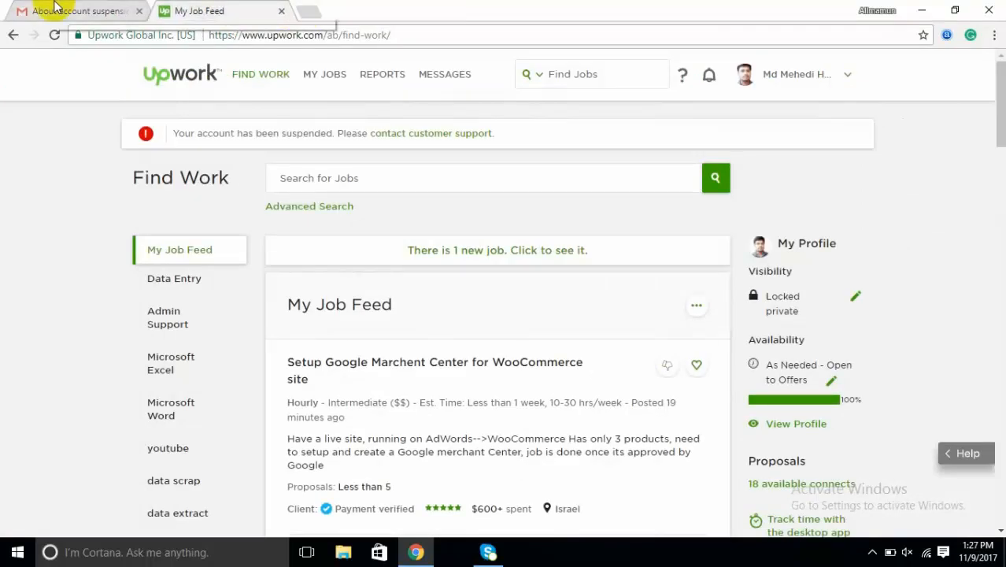
{"action": "left_click", "coordinate": [75, 10]}
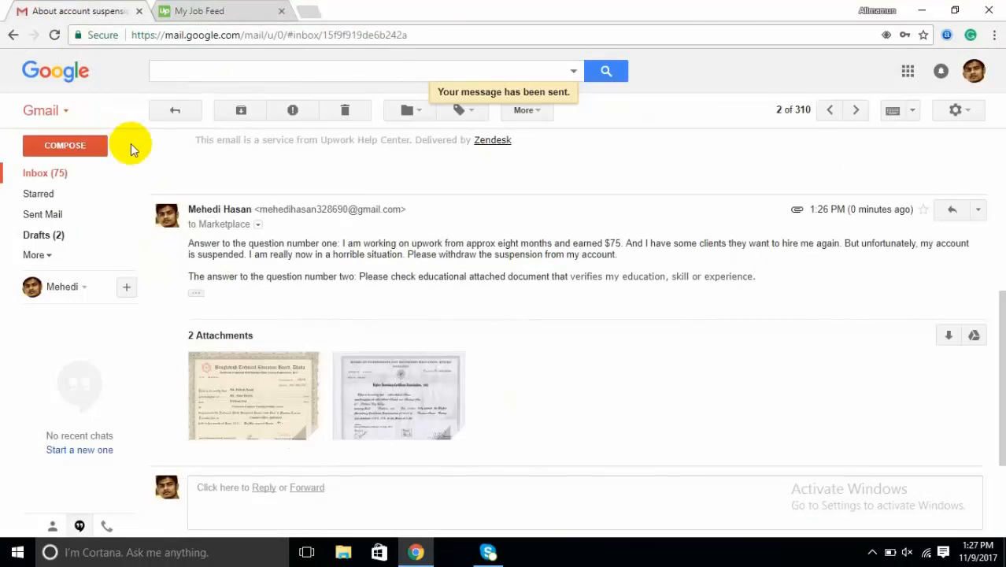
{"action": "mouse_move", "coordinate": [158, 309]}
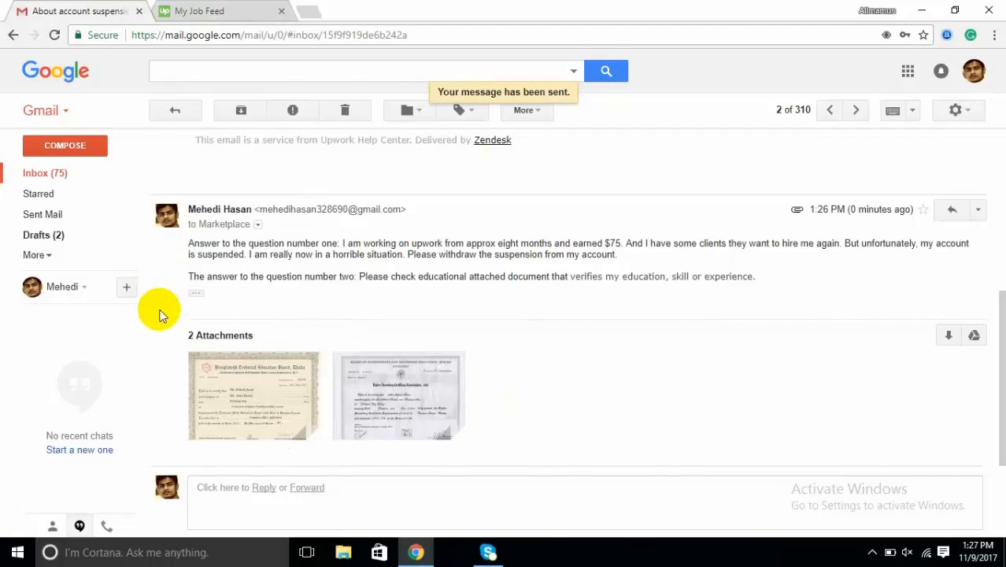
{"action": "left_click", "coordinate": [200, 11]}
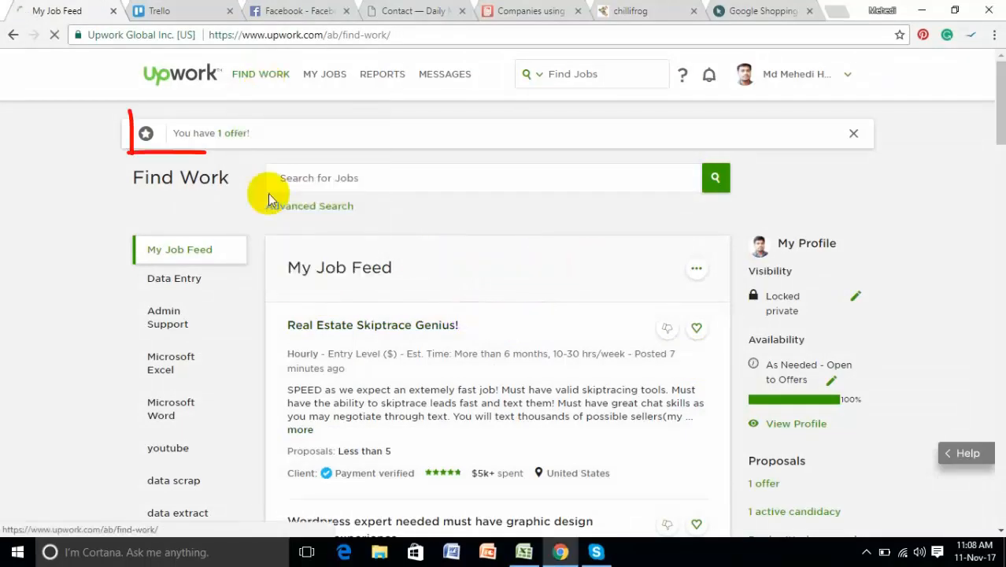
Step: Check the Upwork profile showing 86% Job Success, return to Find Work, and open the offer
{"action": "left_click", "coordinate": [211, 132]}
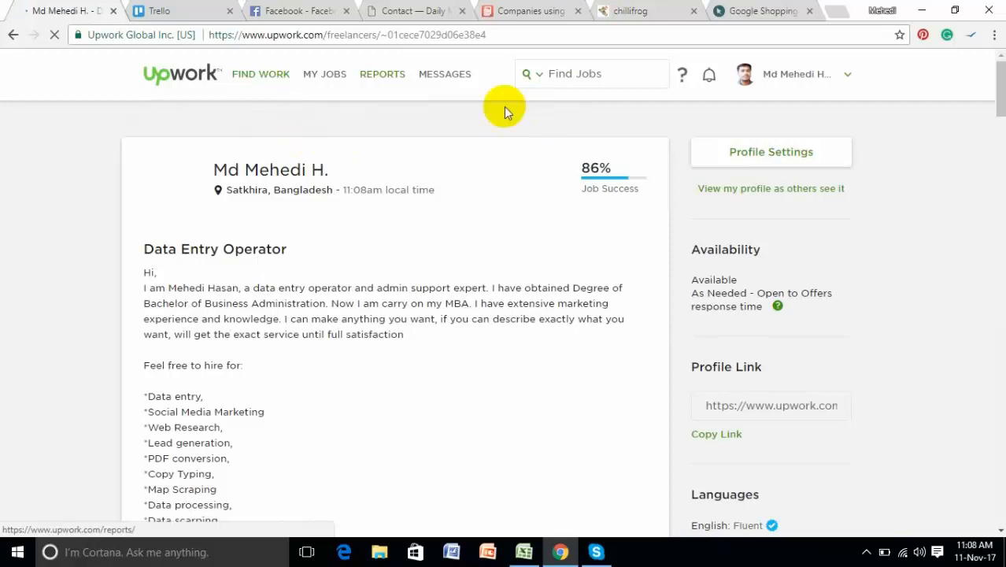
{"action": "mouse_move", "coordinate": [743, 74]}
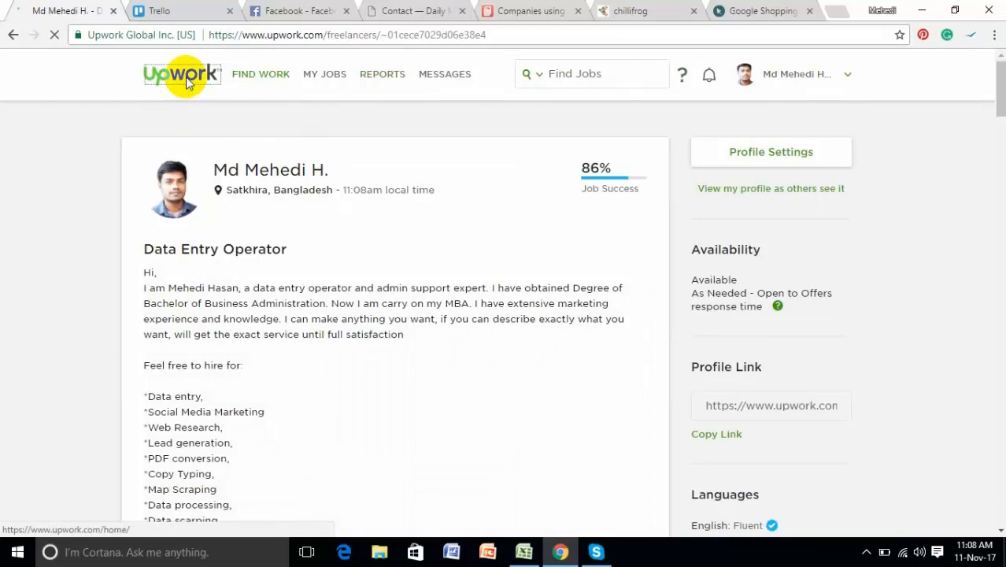
{"action": "left_click", "coordinate": [260, 73]}
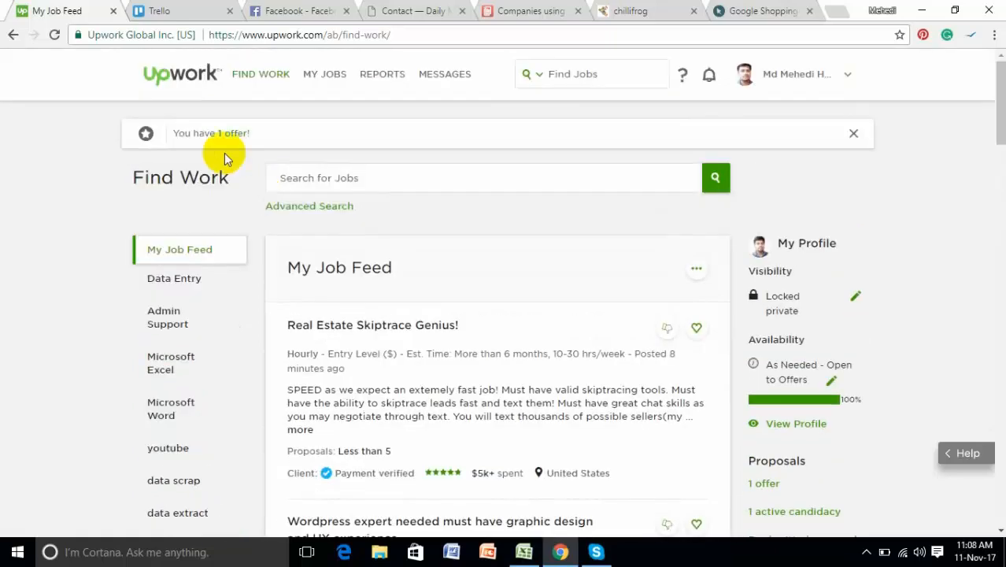
{"action": "left_click", "coordinate": [233, 133]}
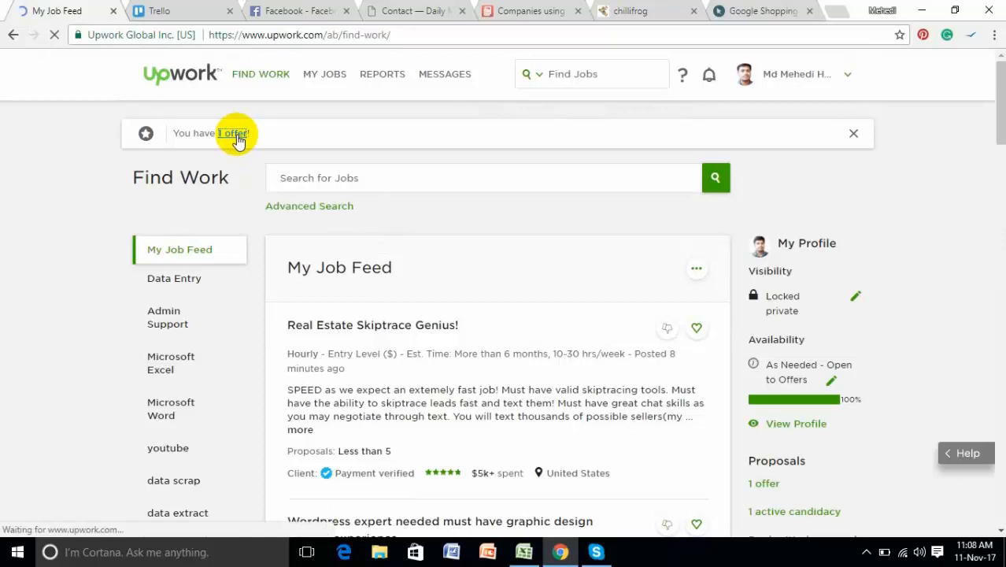
Step: Review the NTsoft Trello offer and active candidacy on My Proposals, then return home
{"action": "left_click", "coordinate": [233, 132]}
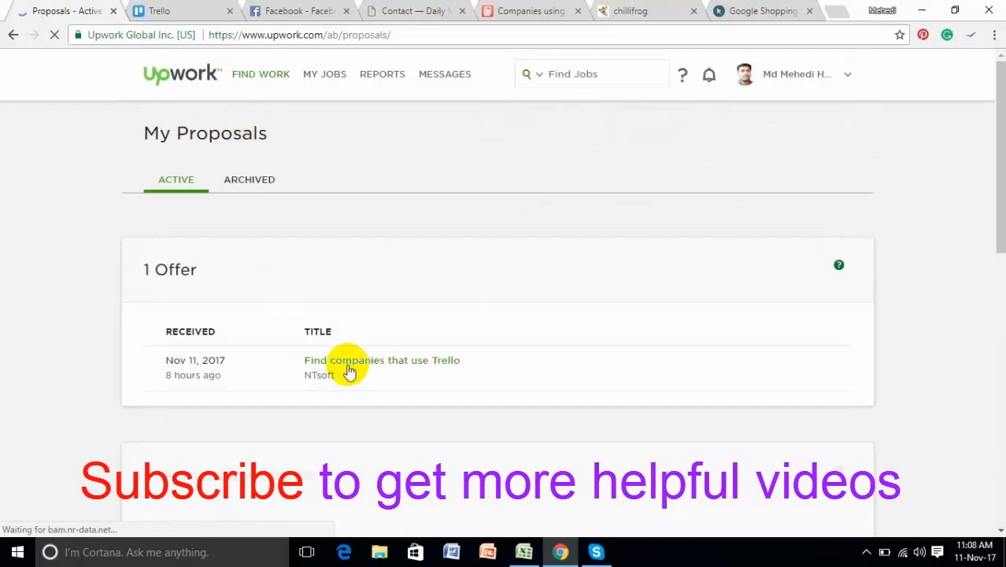
{"action": "scroll", "scroll_direction": "down", "scroll_amount": 3}
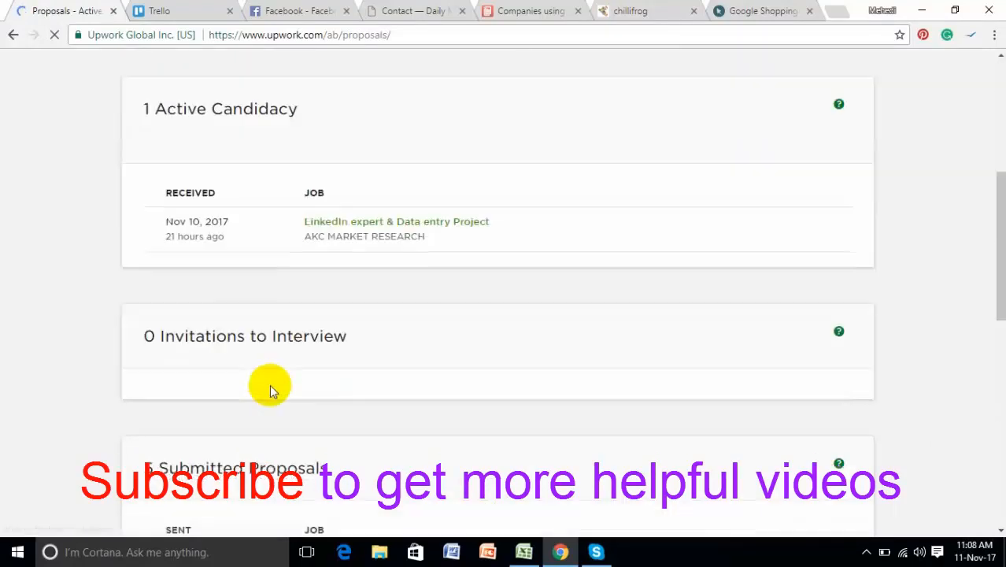
{"action": "scroll", "scroll_direction": "up", "scroll_amount": 3}
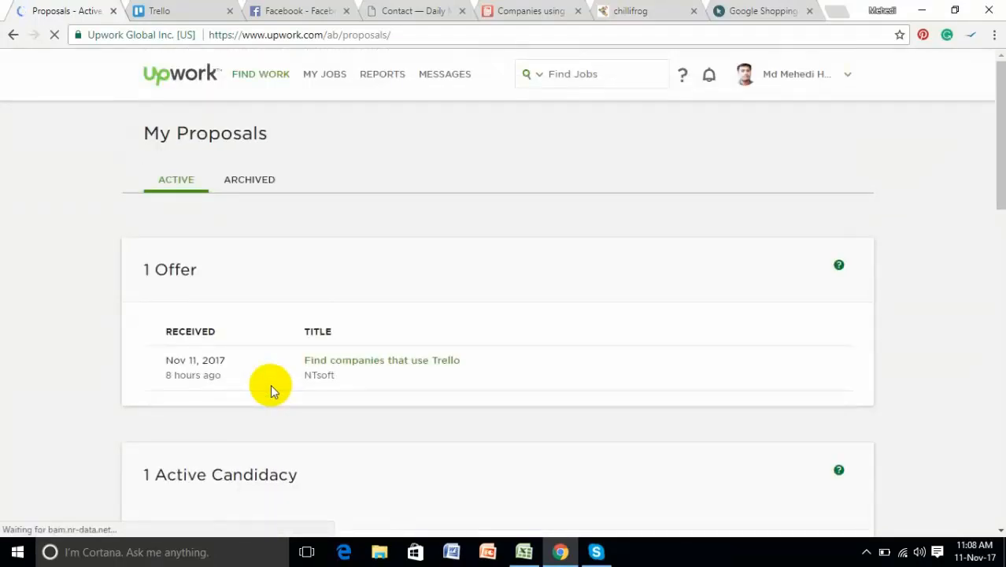
{"action": "mouse_move", "coordinate": [546, 206]}
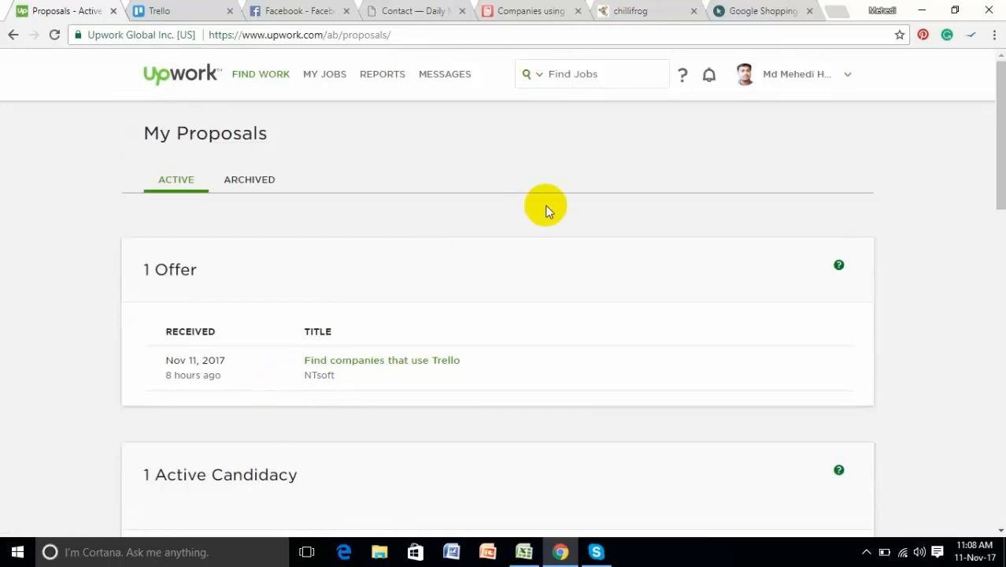
{"action": "mouse_move", "coordinate": [681, 295]}
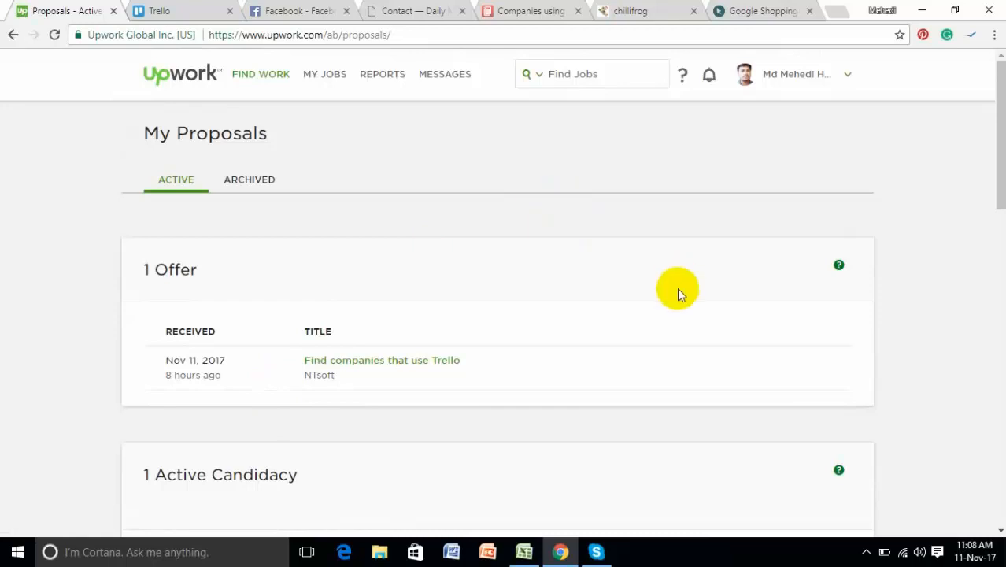
{"action": "mouse_move", "coordinate": [678, 282]}
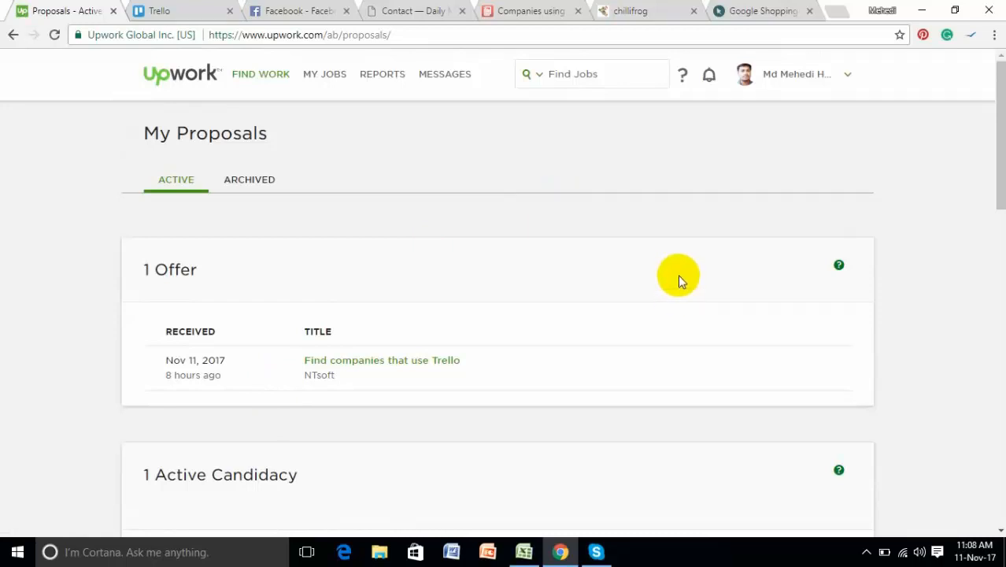
{"action": "mouse_move", "coordinate": [250, 157]}
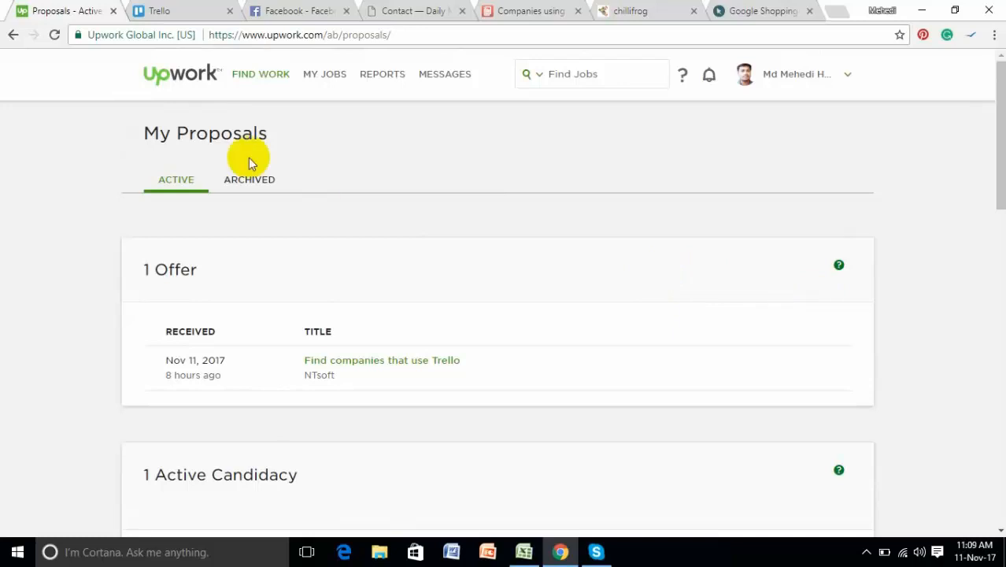
{"action": "left_click", "coordinate": [181, 73]}
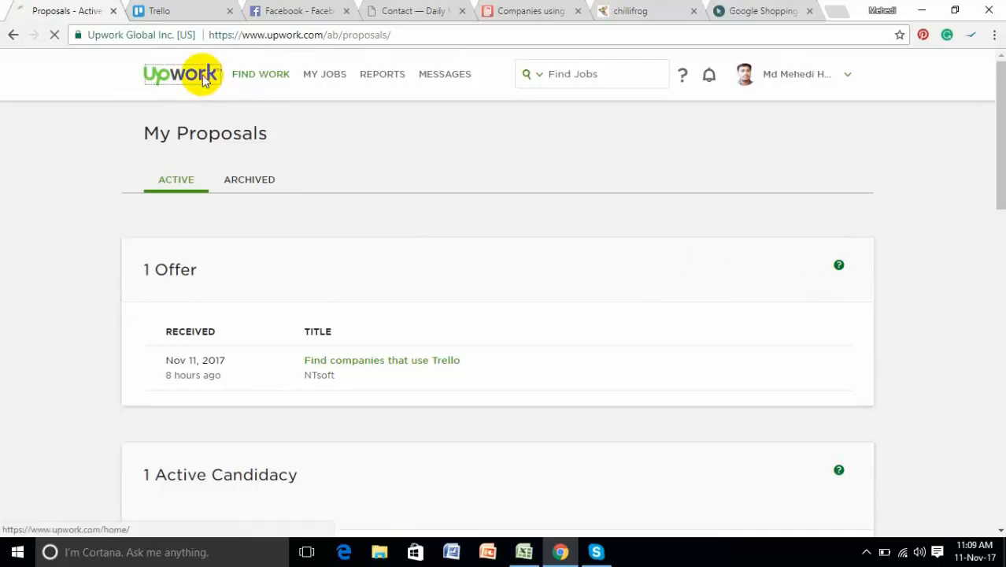
{"action": "left_click", "coordinate": [181, 74]}
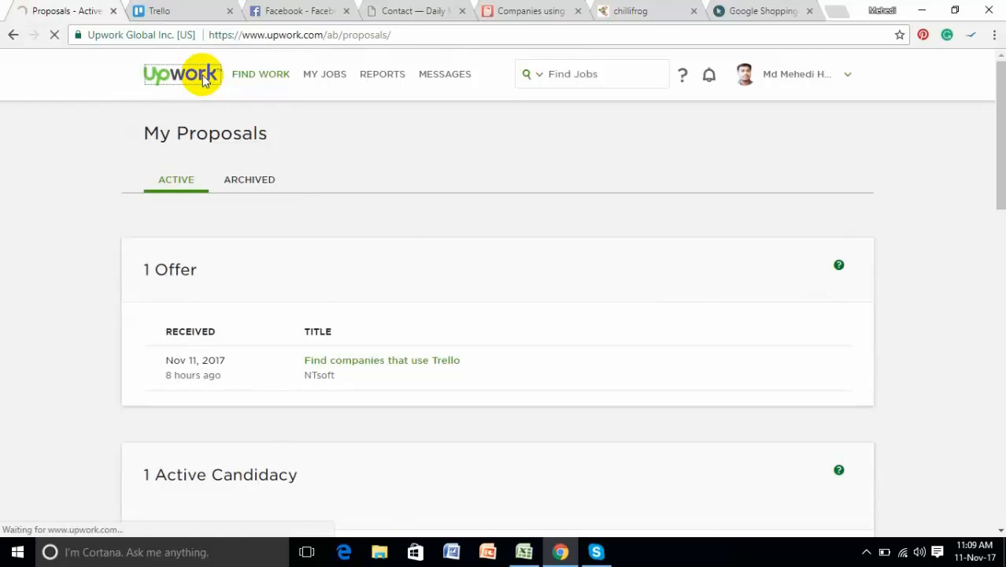
{"action": "left_click", "coordinate": [182, 74]}
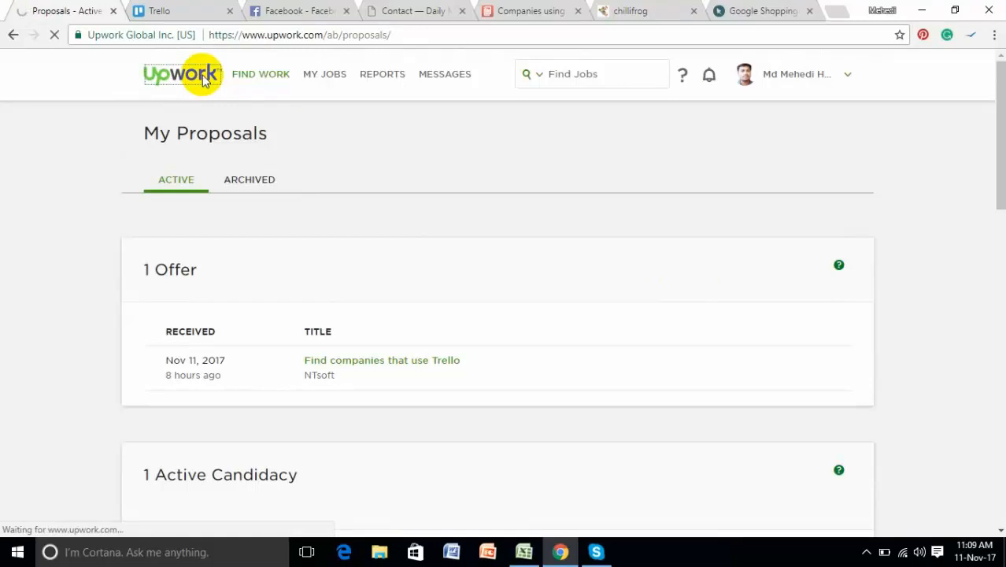